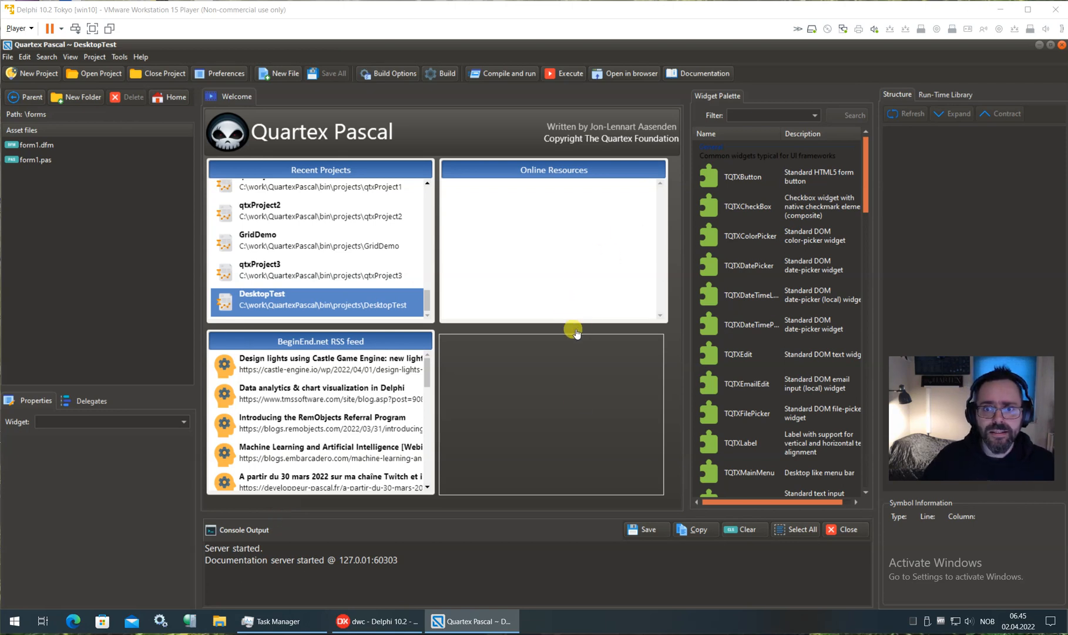
mouse_move(354, 109)
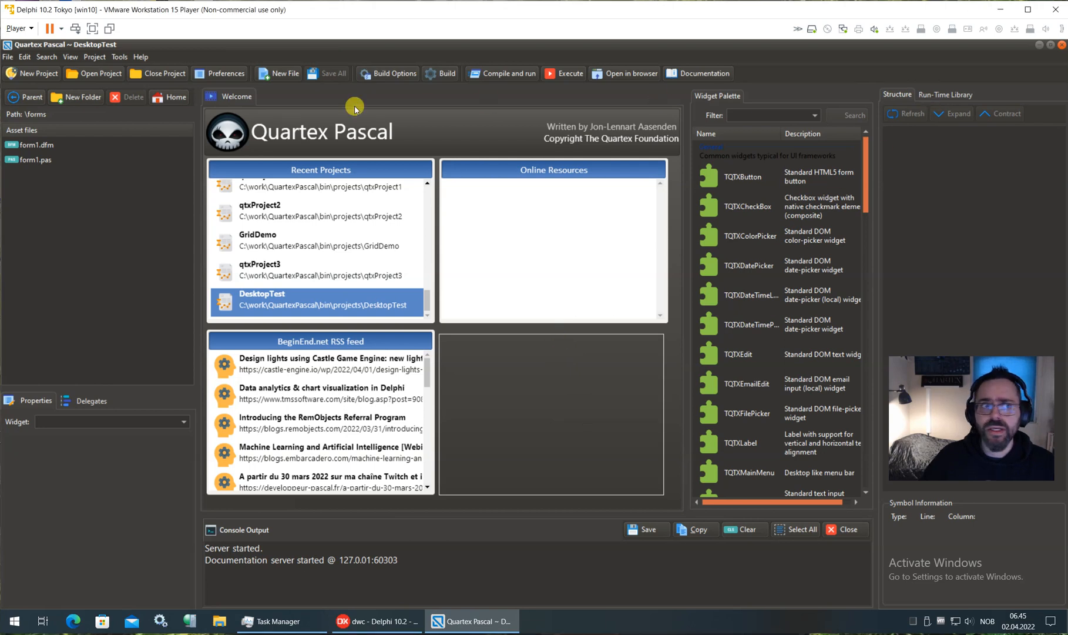
- Open form1.pas of DesktopTest from the Welcome page's Asset files list
click(7, 56)
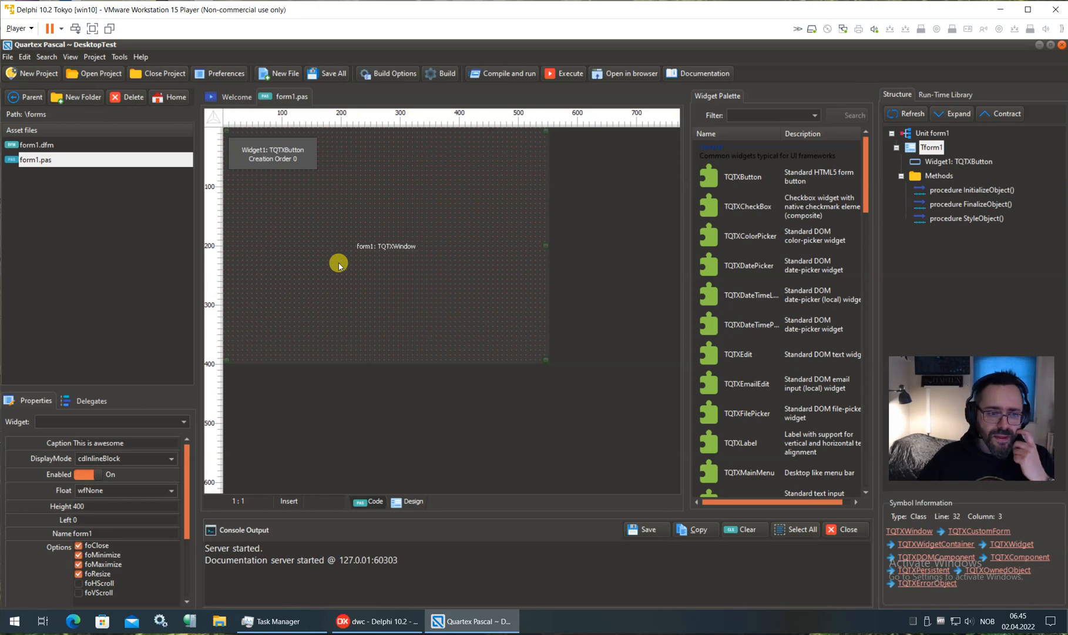
- Add a TQTXDOMMouseClickDelegate to Widget1 through its Delegates tab
click(272, 150)
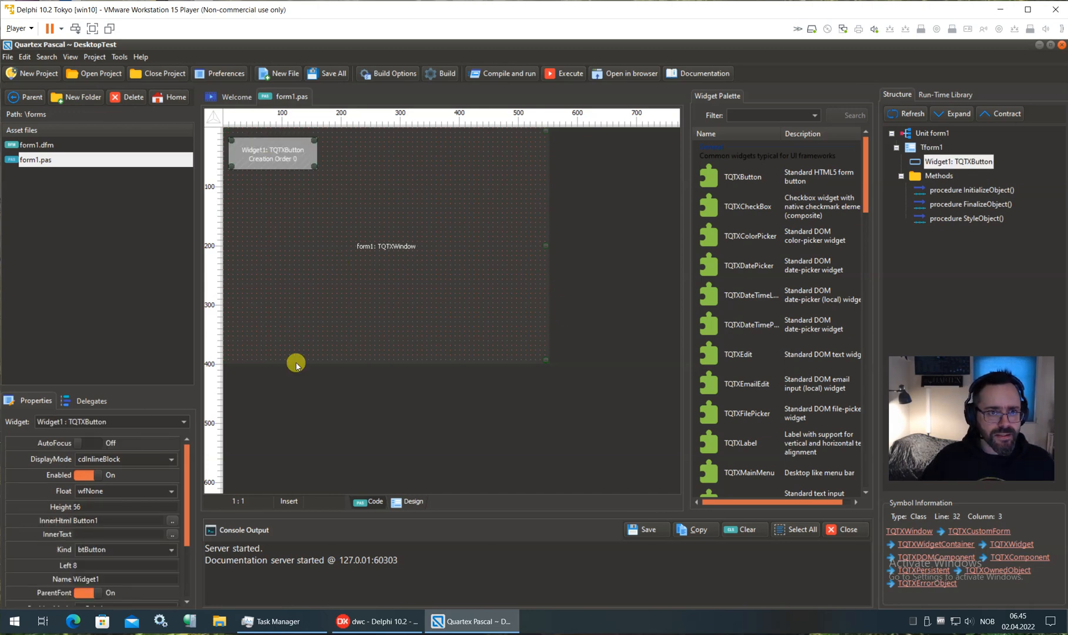
mouse_move(322, 295)
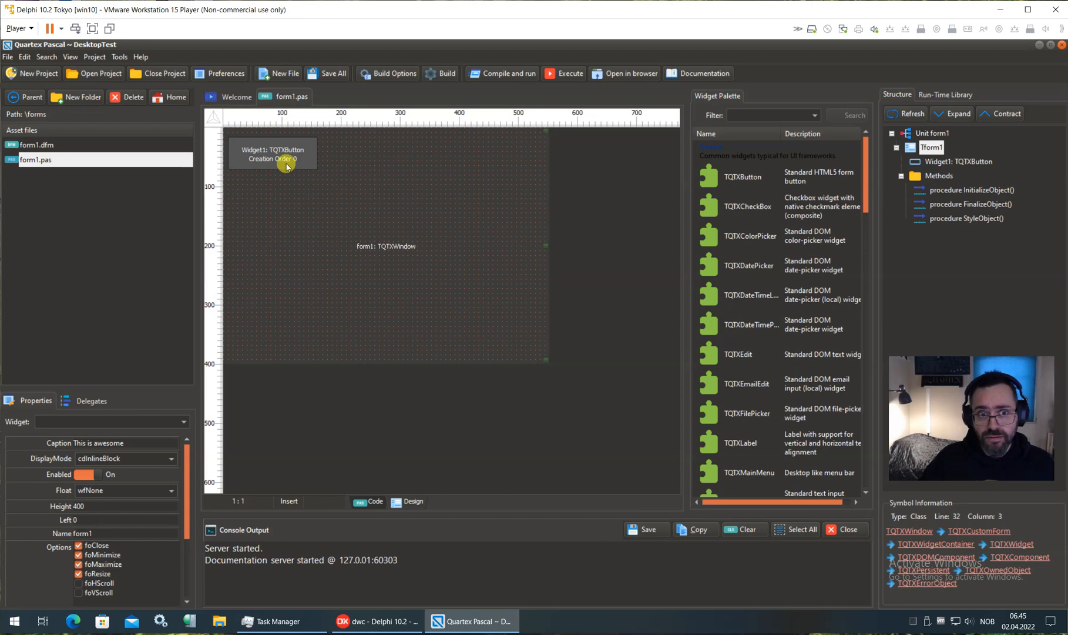
click(91, 400)
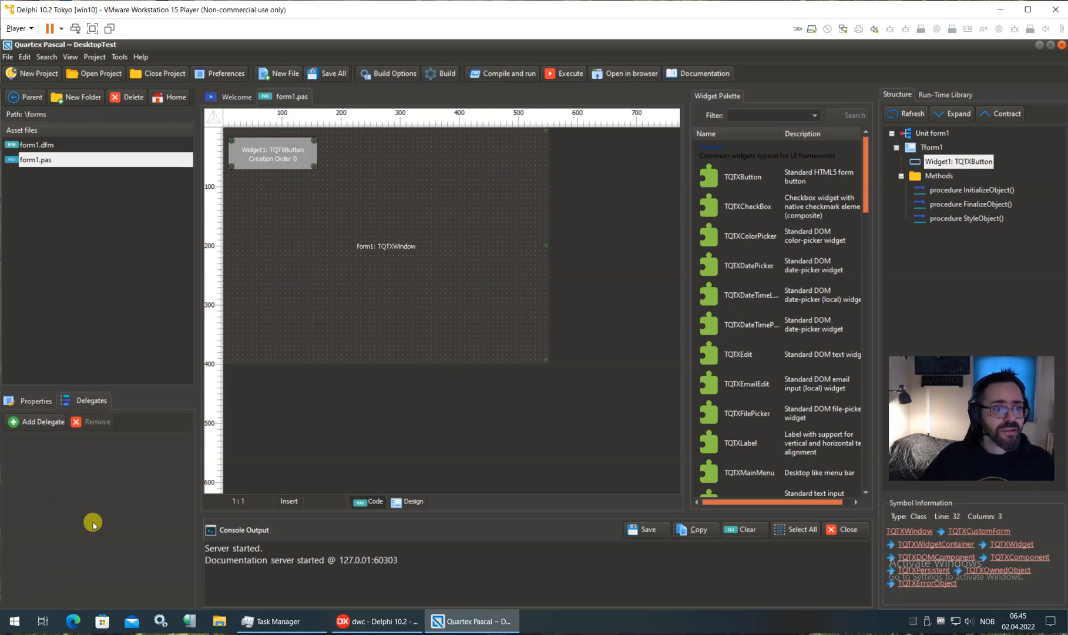
click(41, 421)
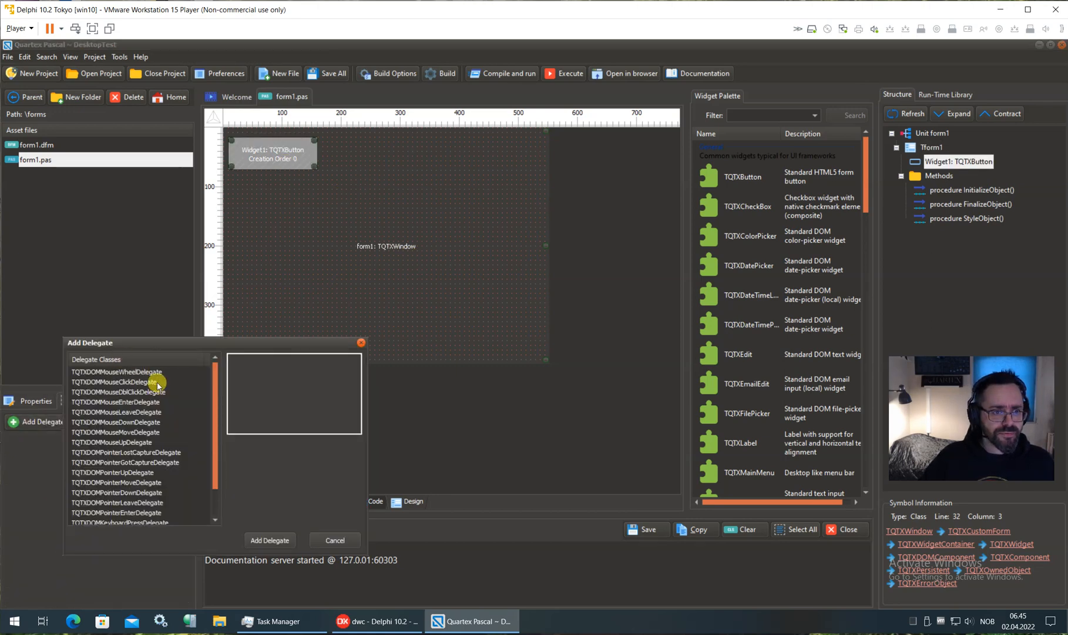
click(270, 539)
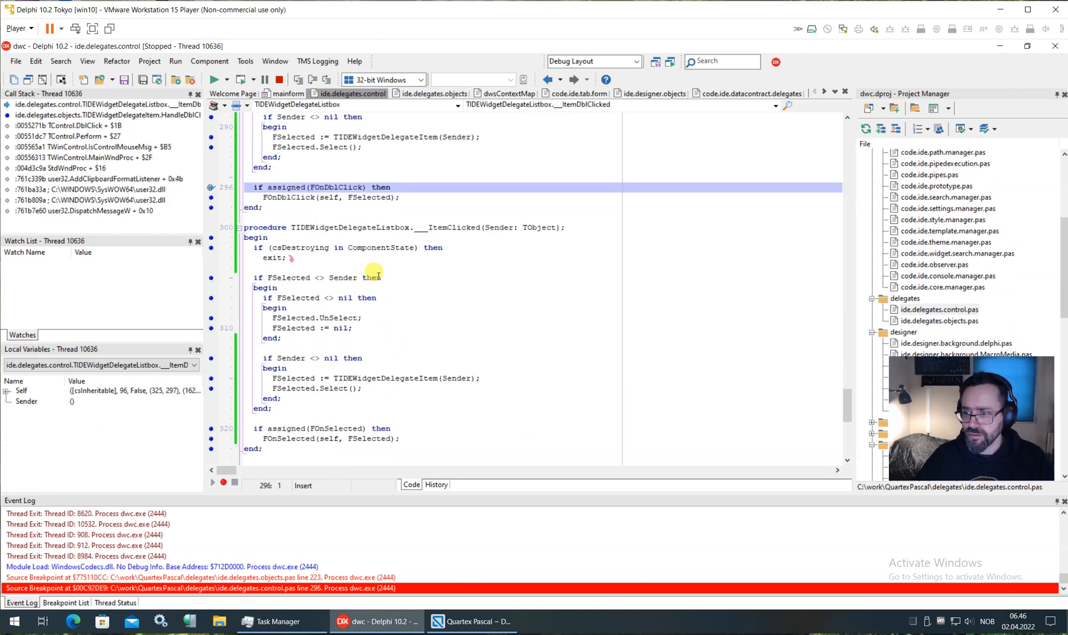
click(469, 621)
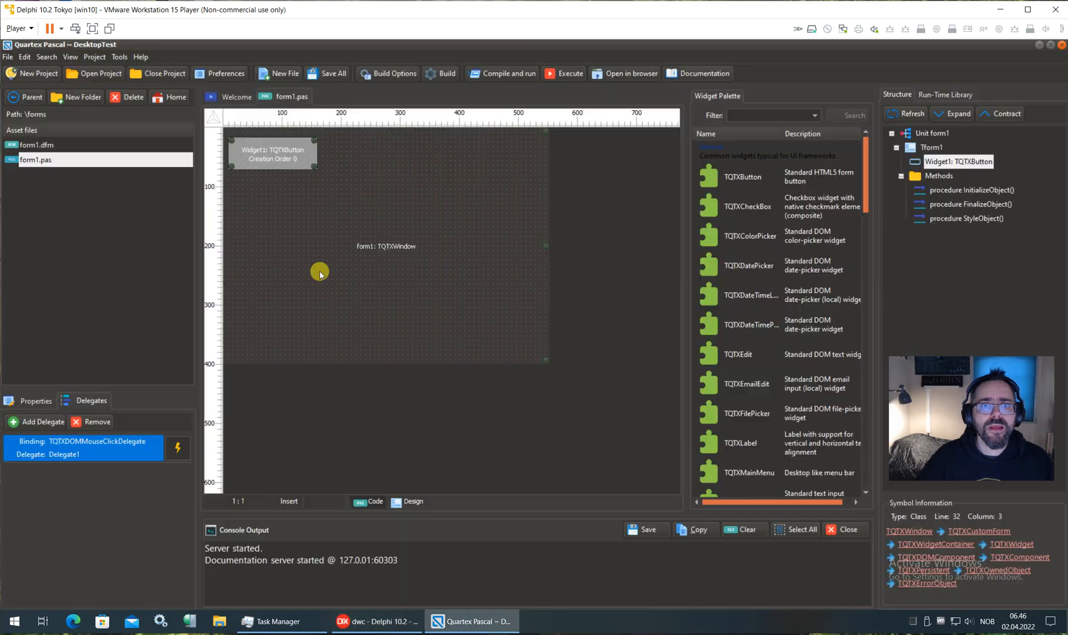
mouse_move(118, 497)
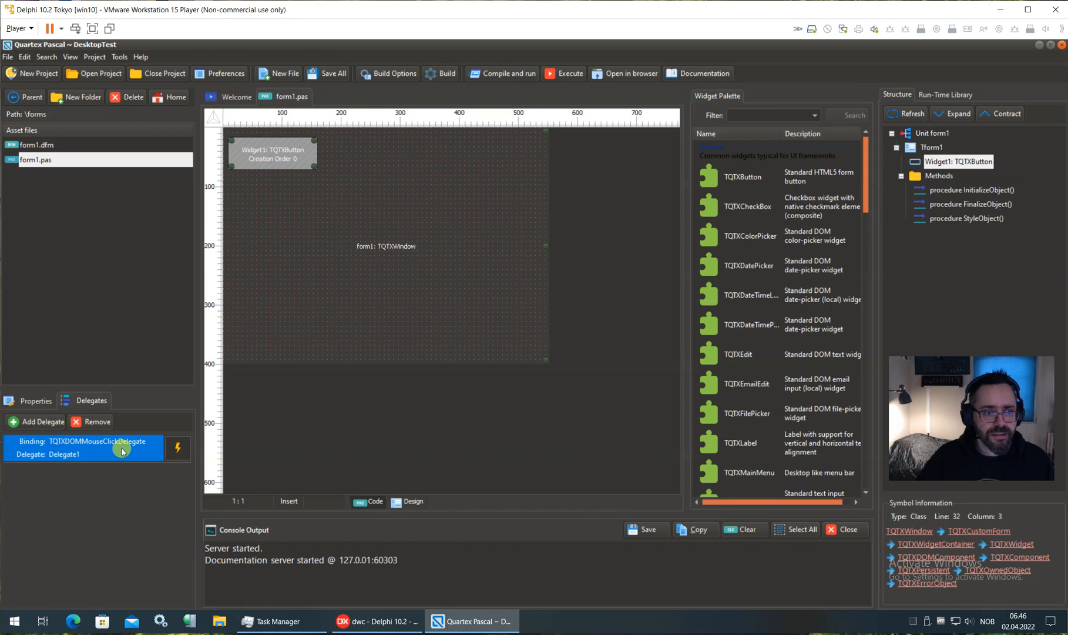
mouse_move(89, 544)
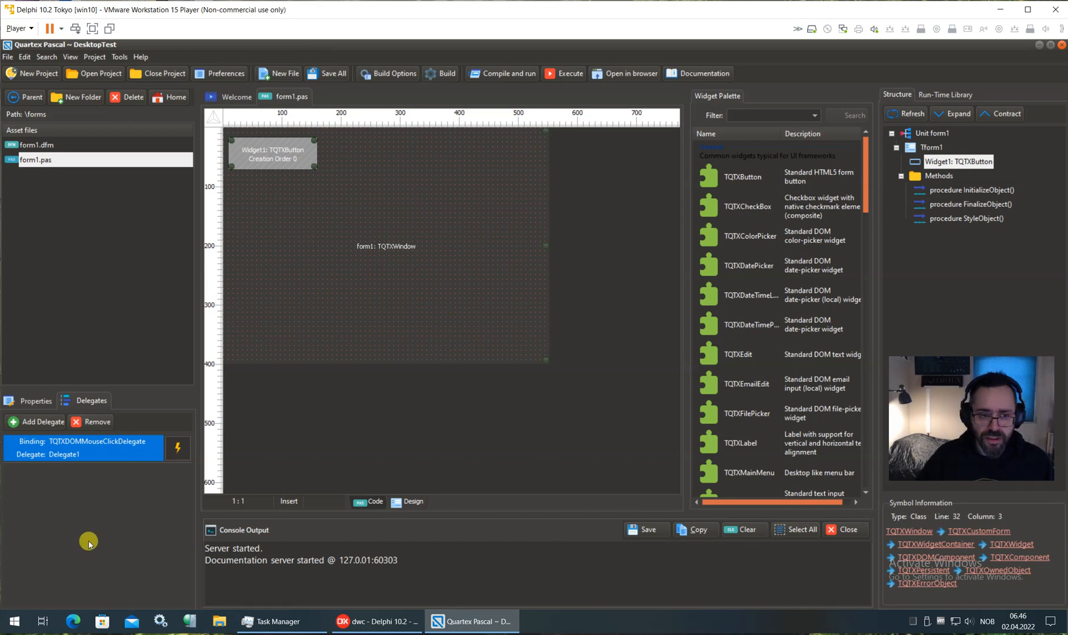
mouse_move(92, 510)
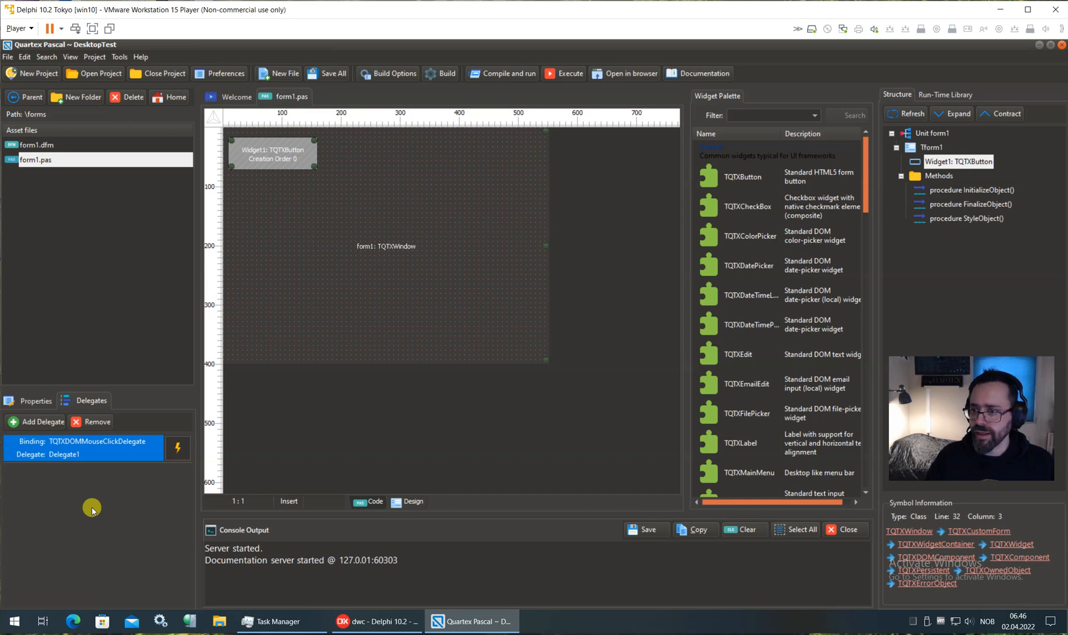
mouse_move(156, 514)
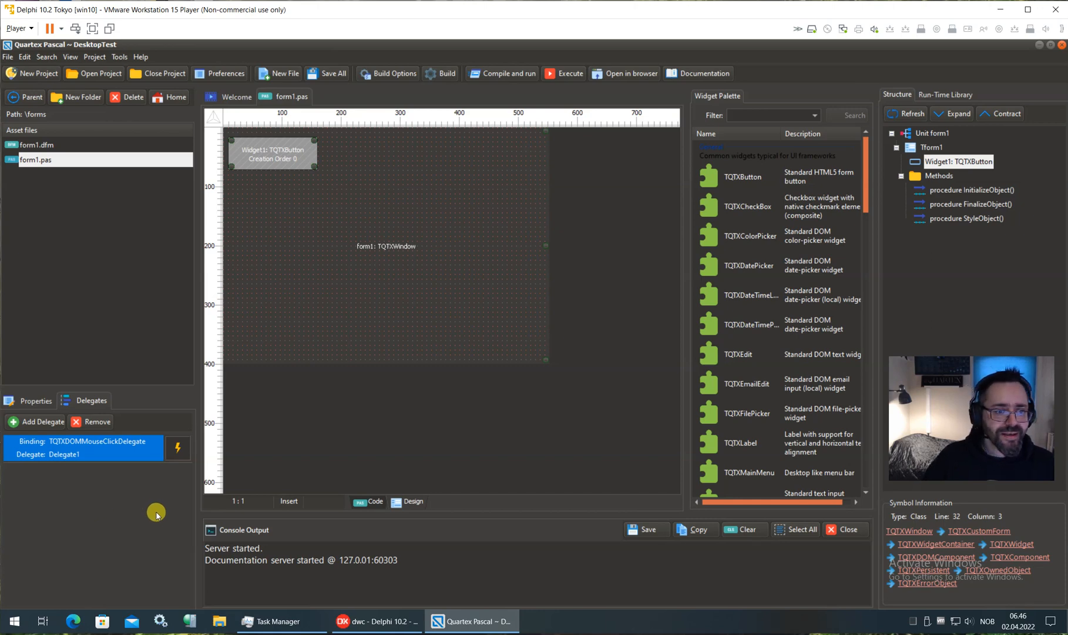
mouse_move(208, 528)
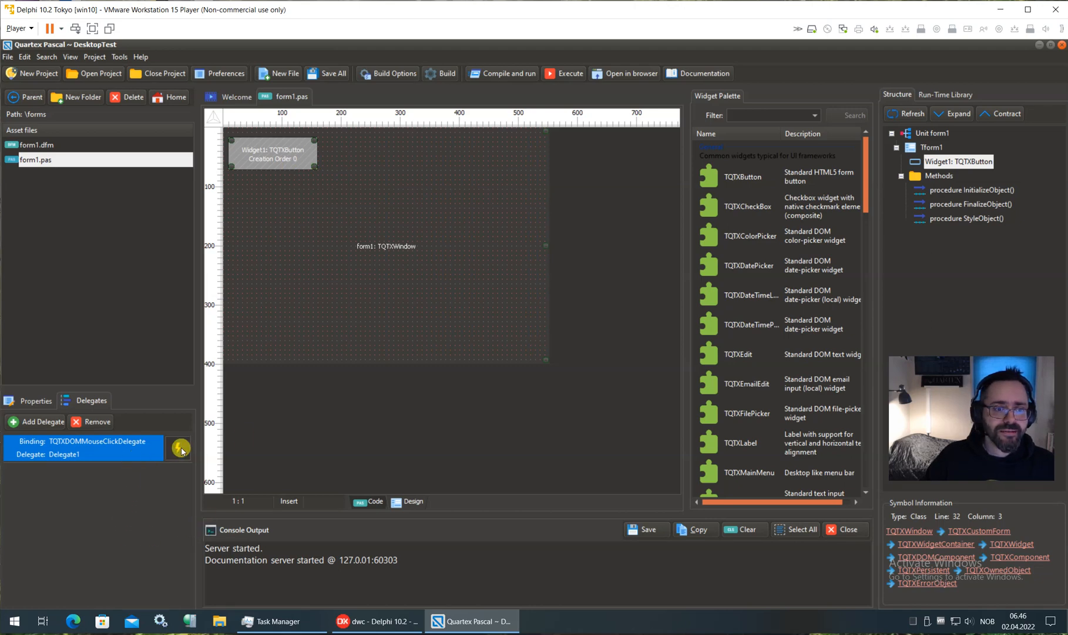
mouse_move(150, 448)
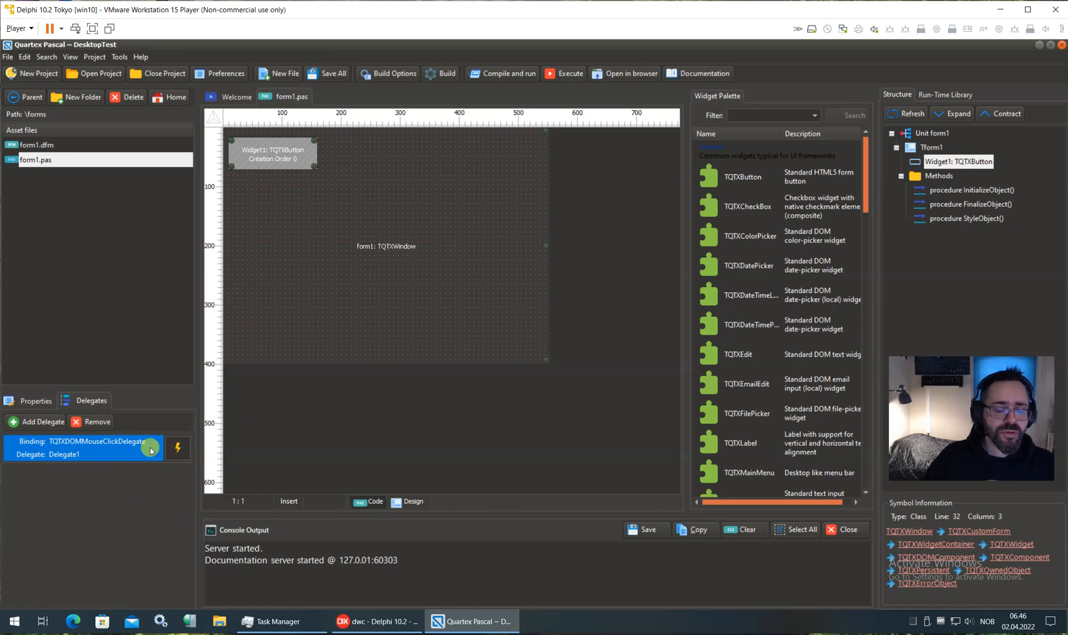
mouse_move(141, 493)
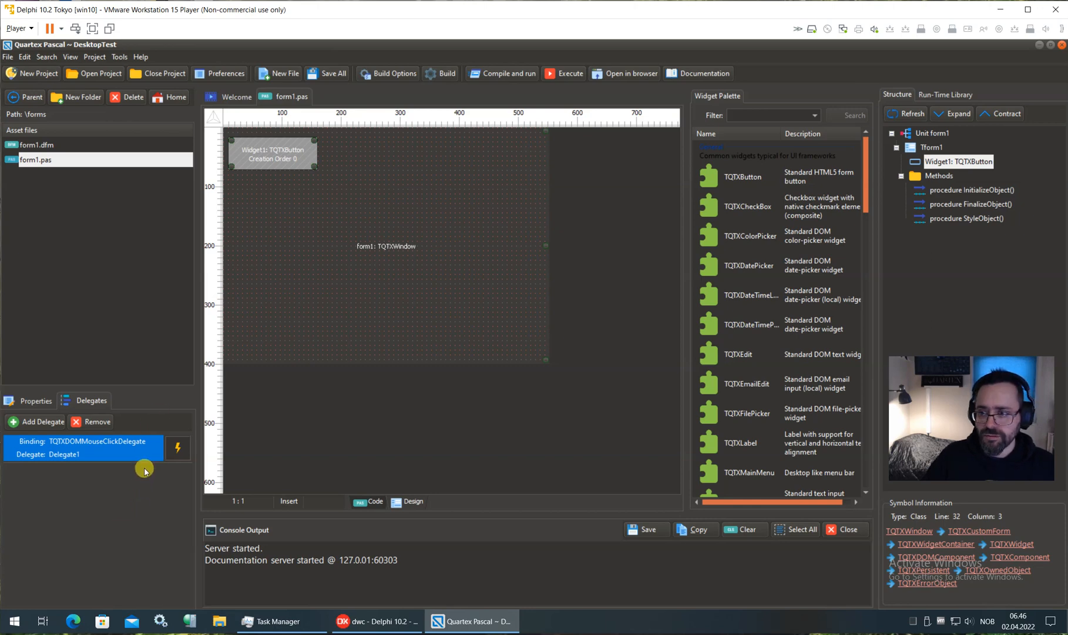
mouse_move(505, 585)
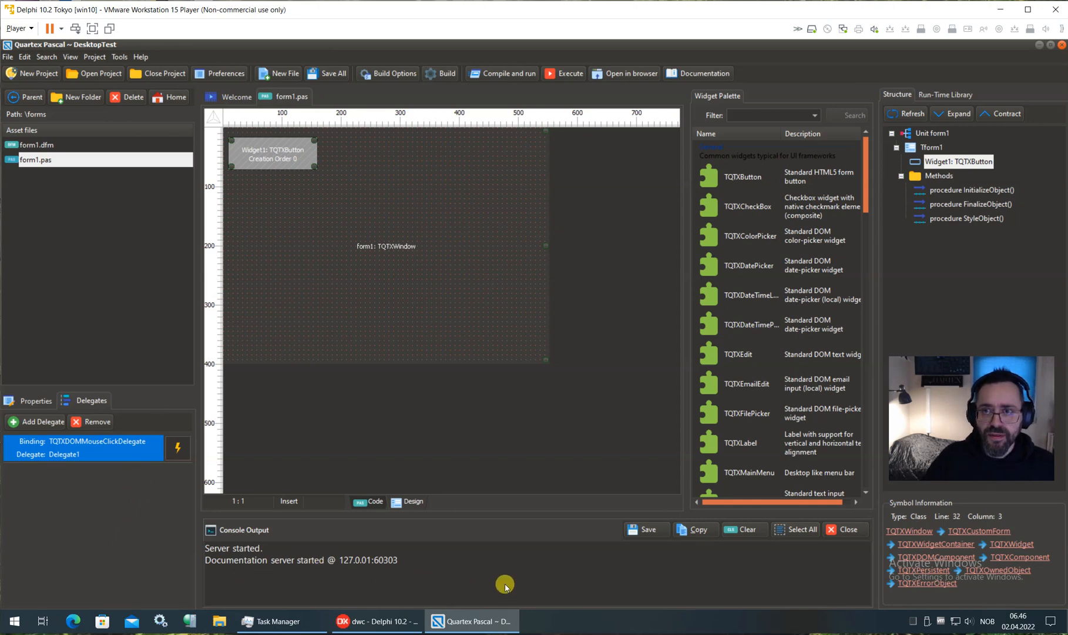
mouse_move(986, 110)
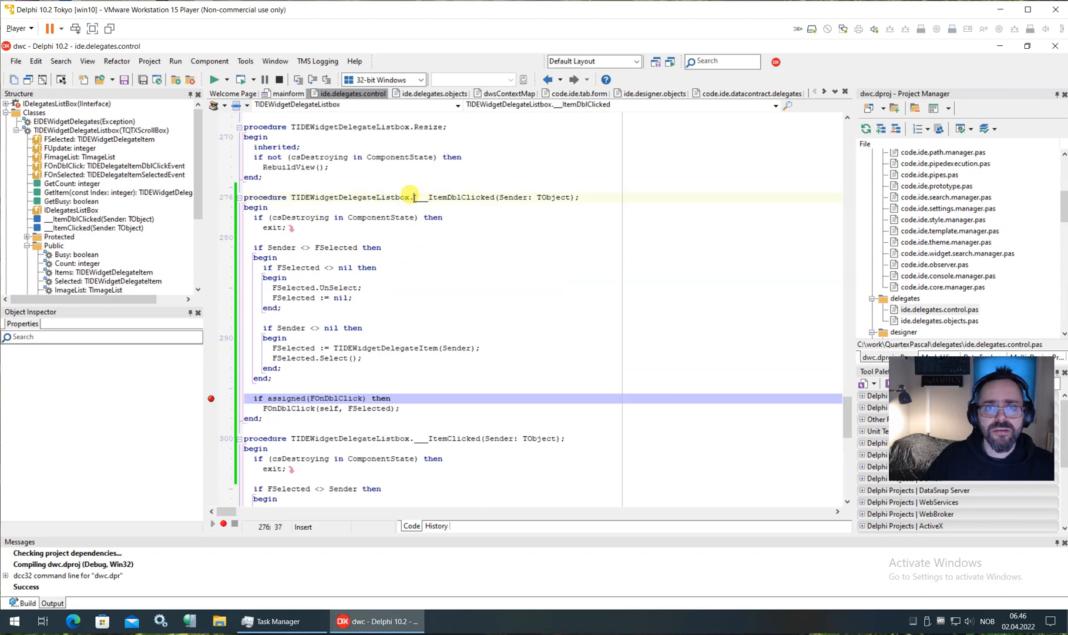
- Select ___ItemDblClicked, then view HandleDelegateSelected in mainform, toggling Design and back to Code
double_click(456, 197)
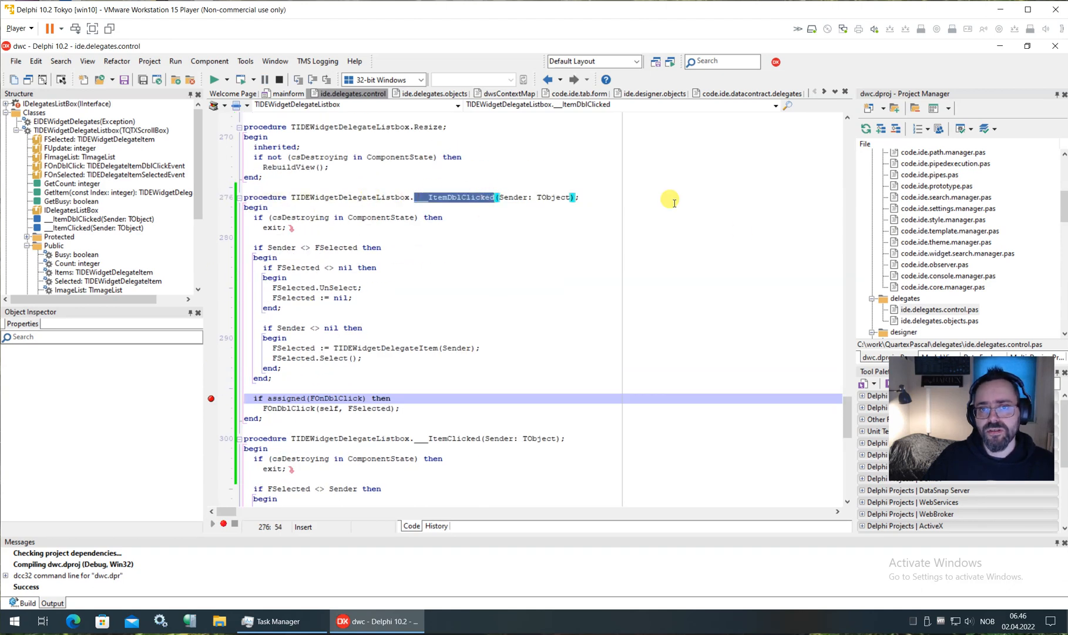
click(346, 397)
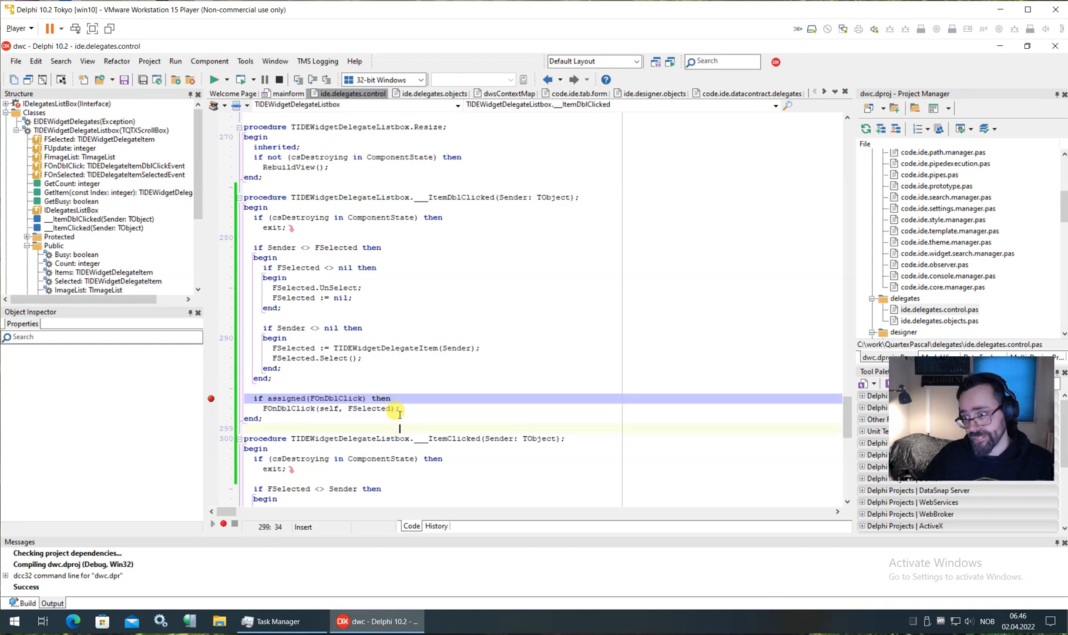
click(285, 93)
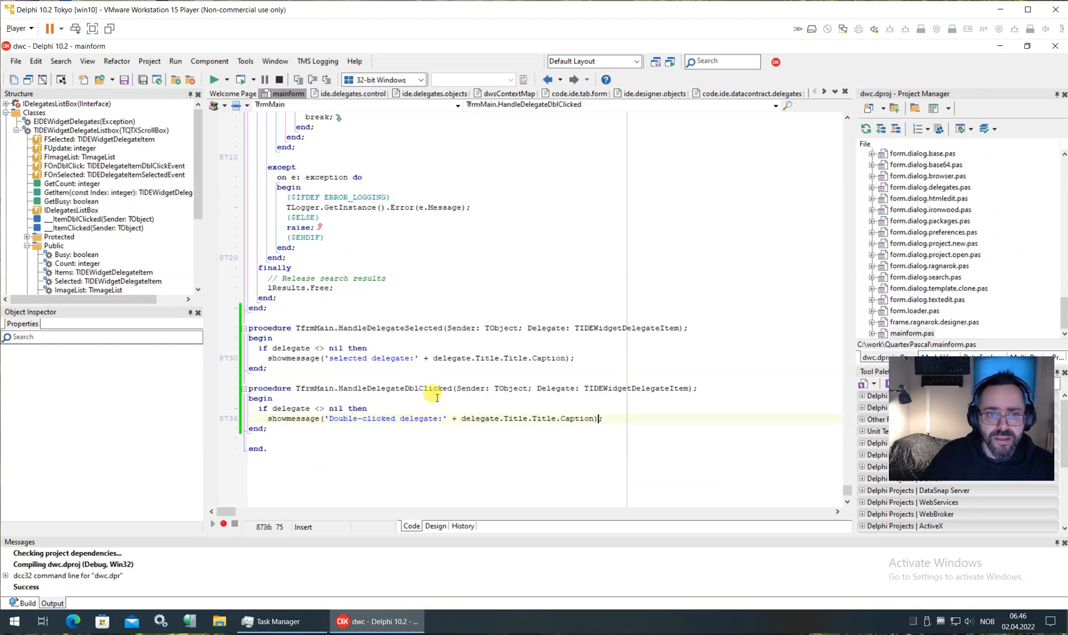
click(373, 328)
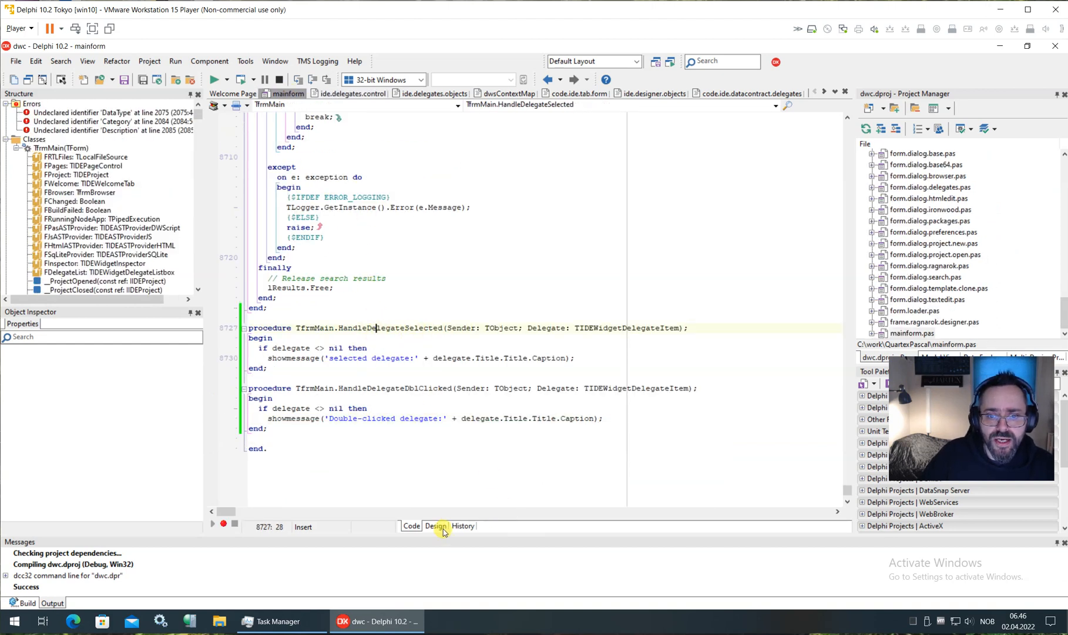
click(435, 525)
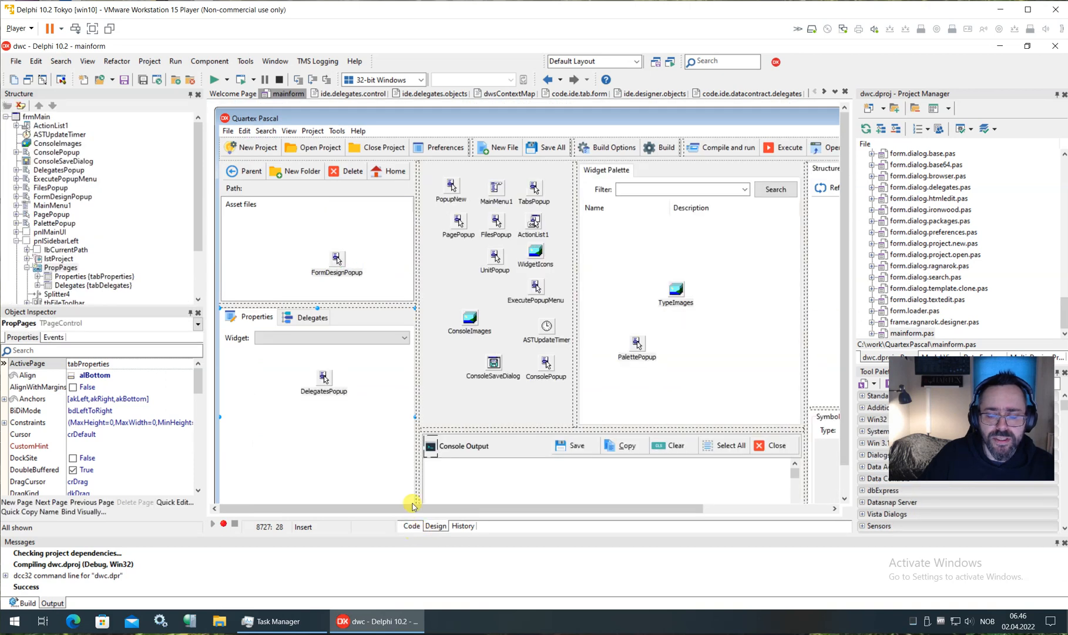
mouse_move(253, 413)
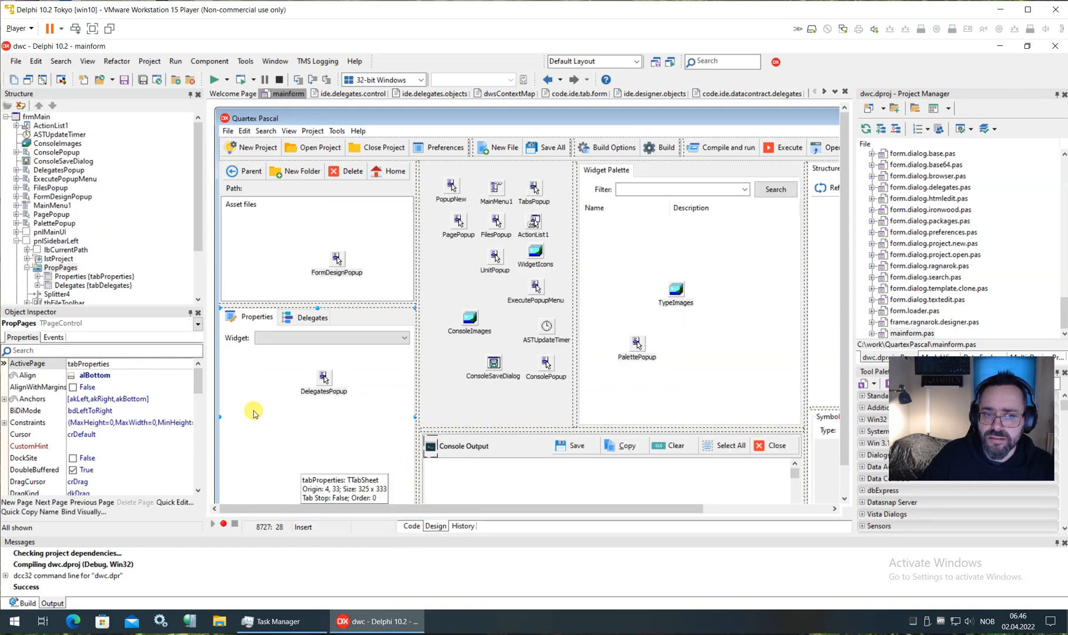
mouse_move(252, 379)
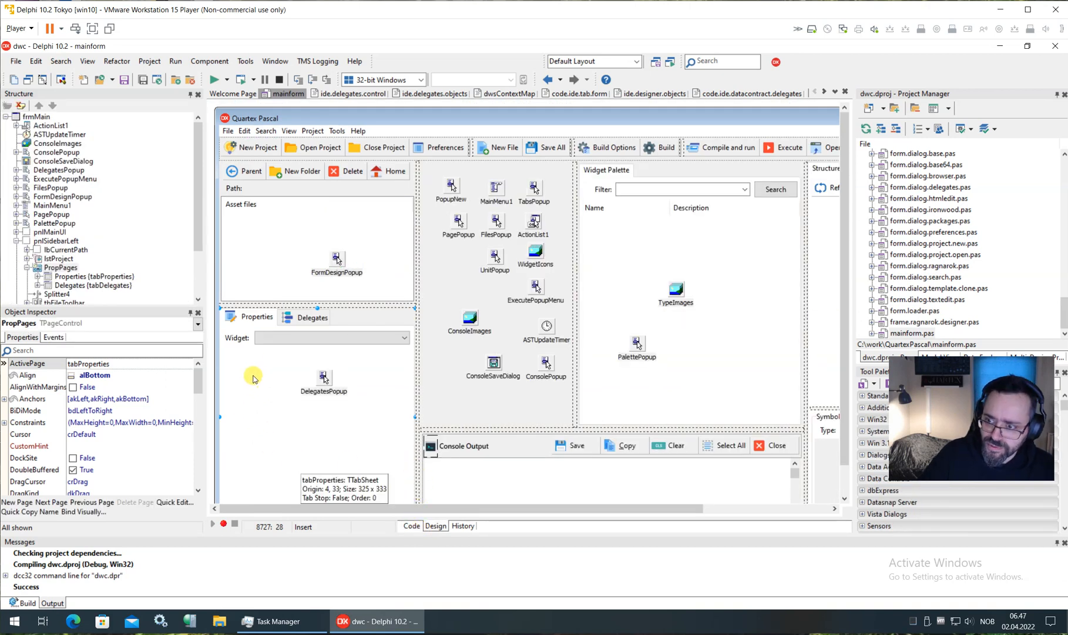
click(411, 525)
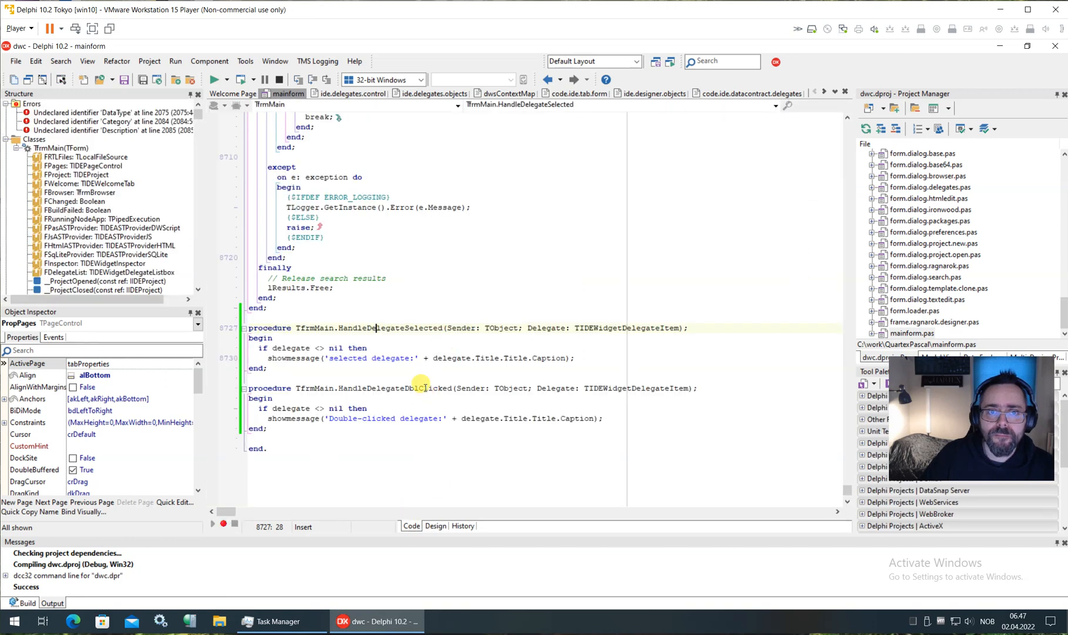
scroll(up, 3)
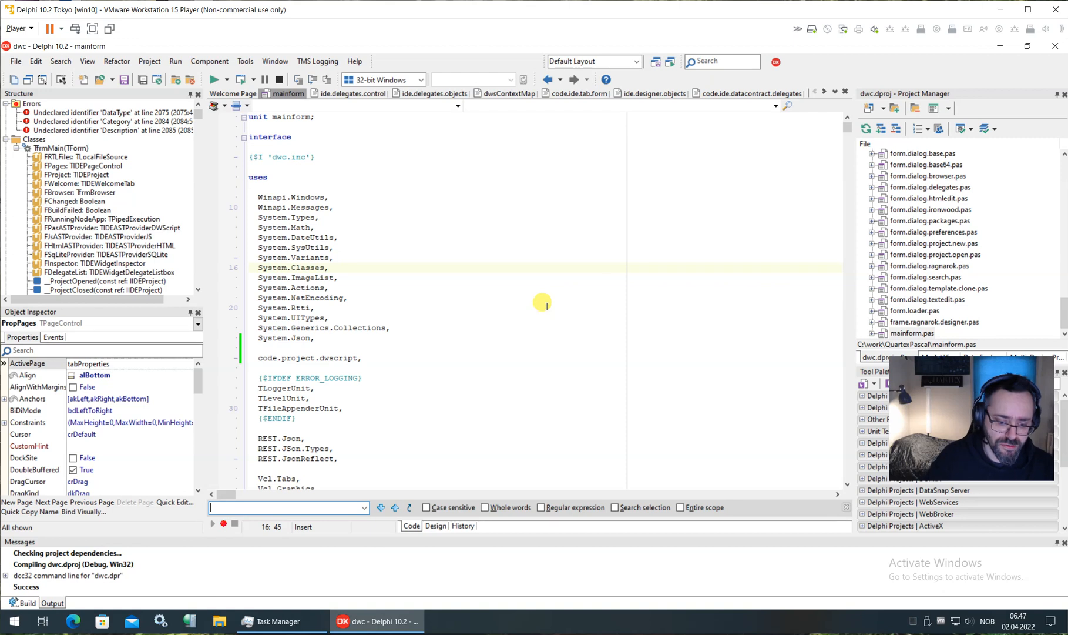
text(inject)
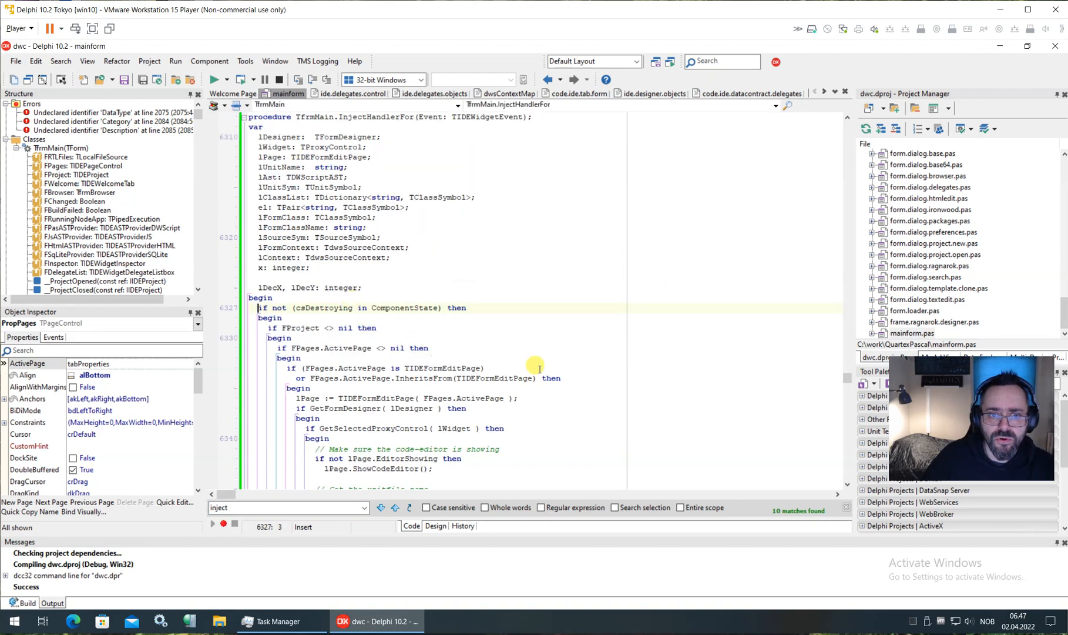
scroll(down, 3)
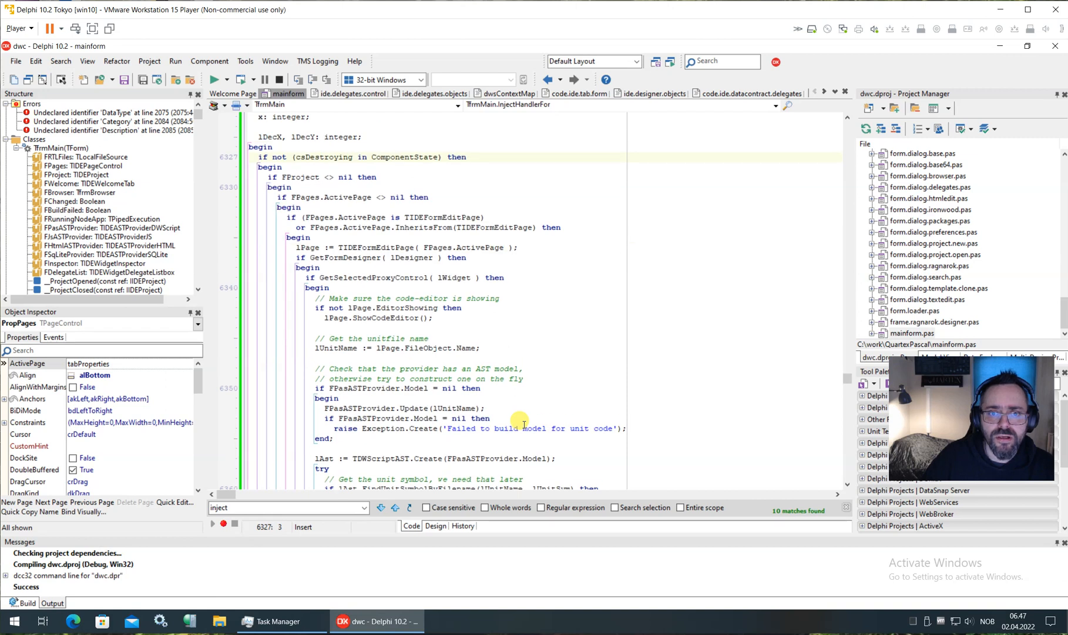
mouse_move(533, 412)
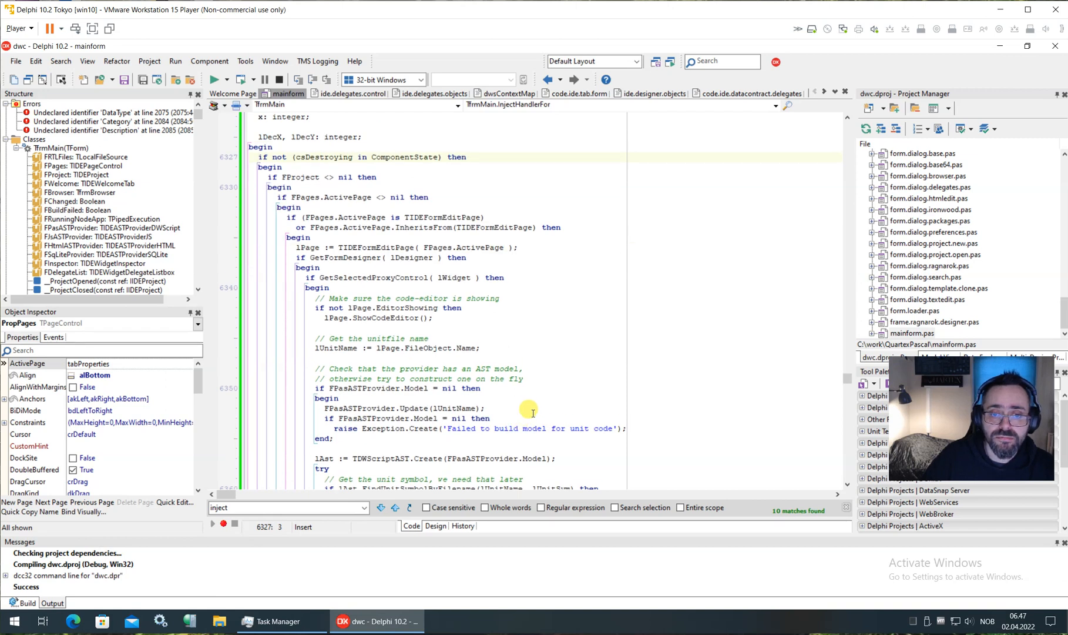
scroll(down, 3)
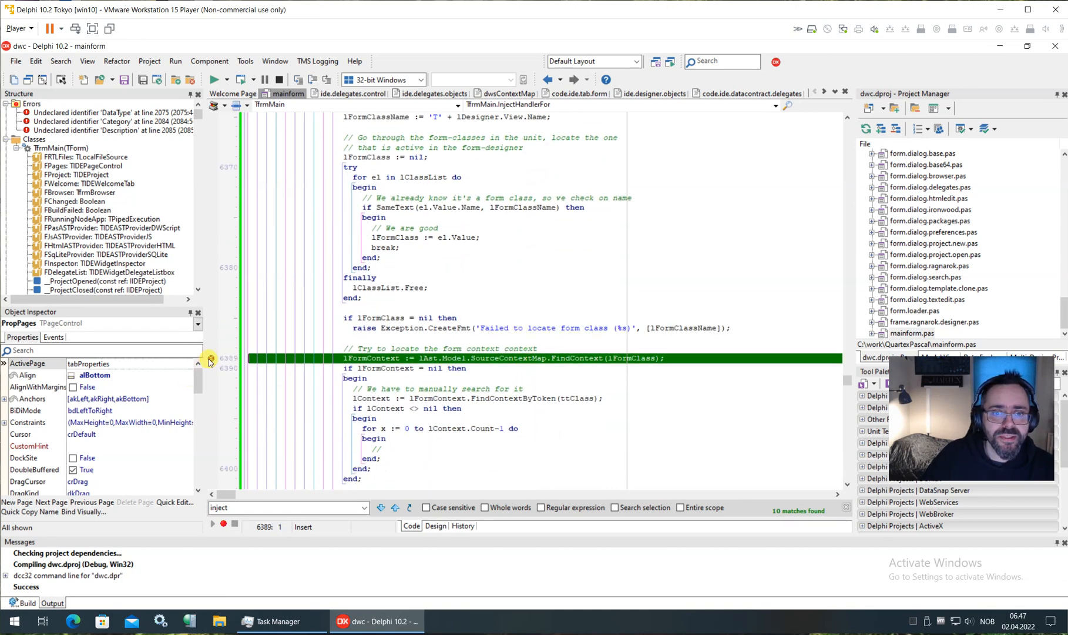
scroll(up, 3)
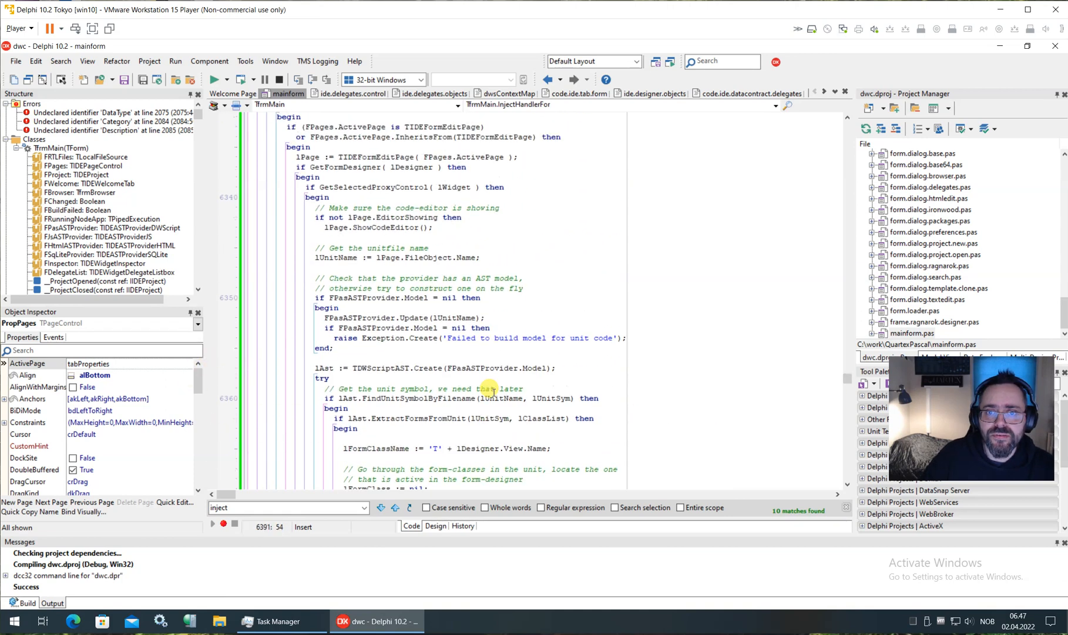
scroll(down, 3)
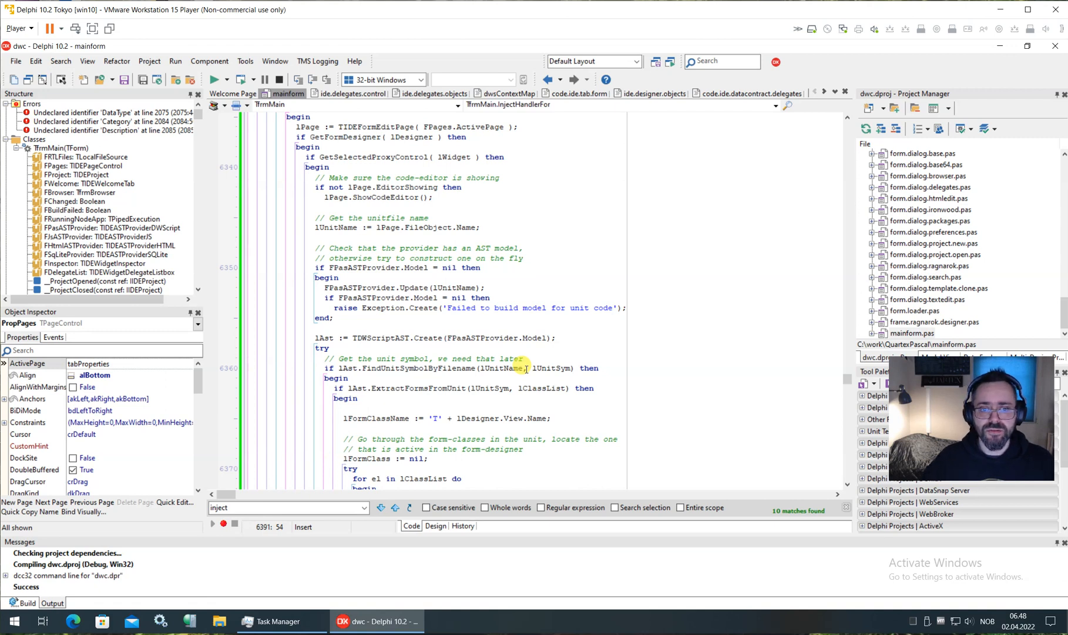
- Scroll through InjectHandlerFor in mainform.pas to review the form-context lookup code
scroll(up, 3)
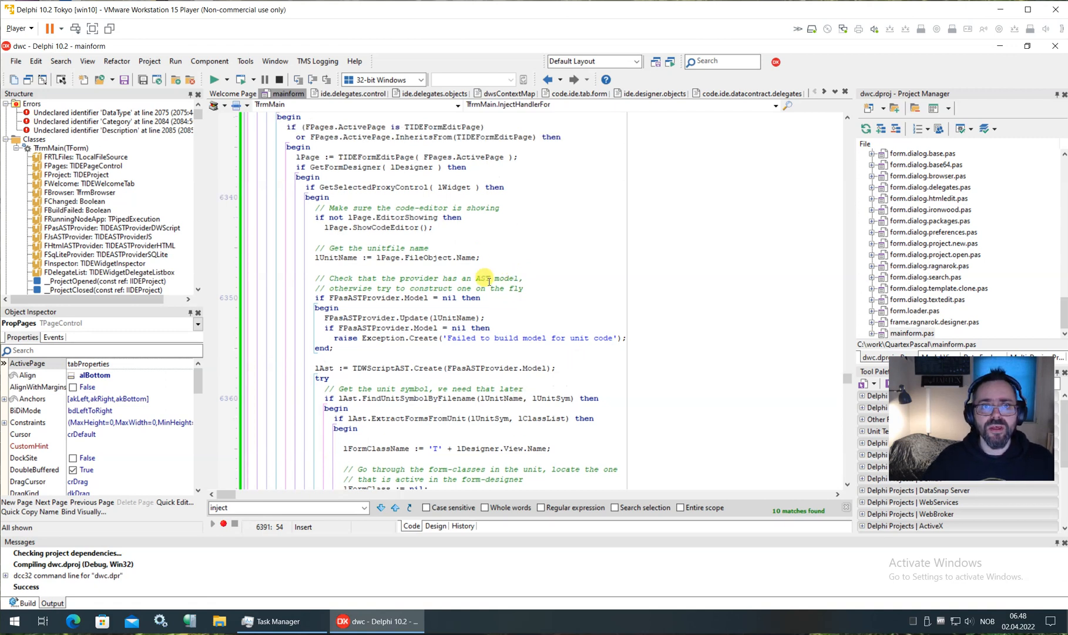
scroll(down, 3)
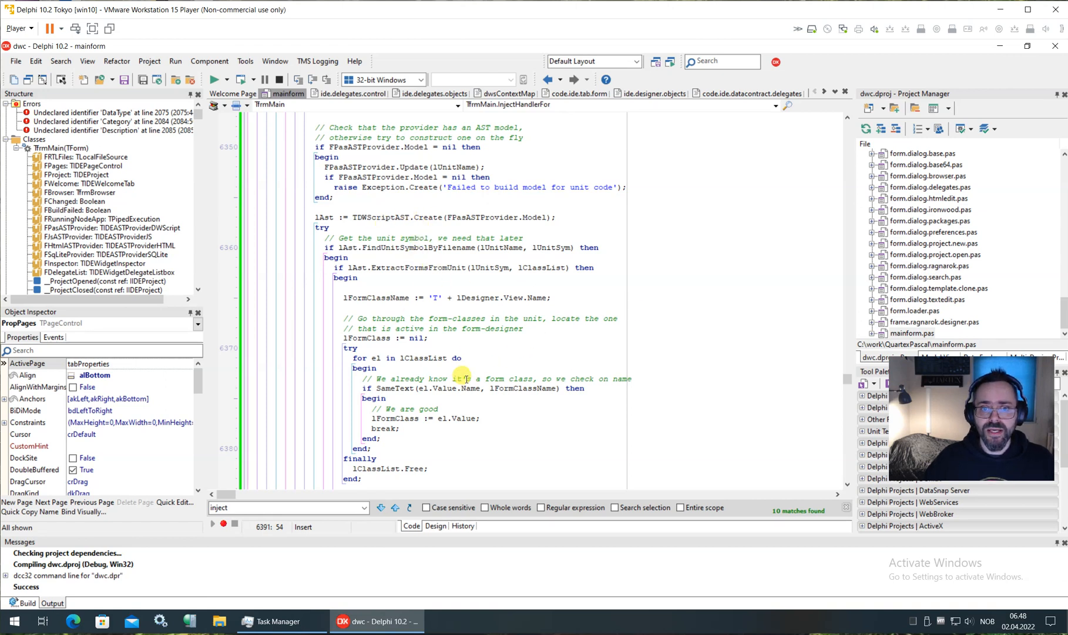
scroll(down, 3)
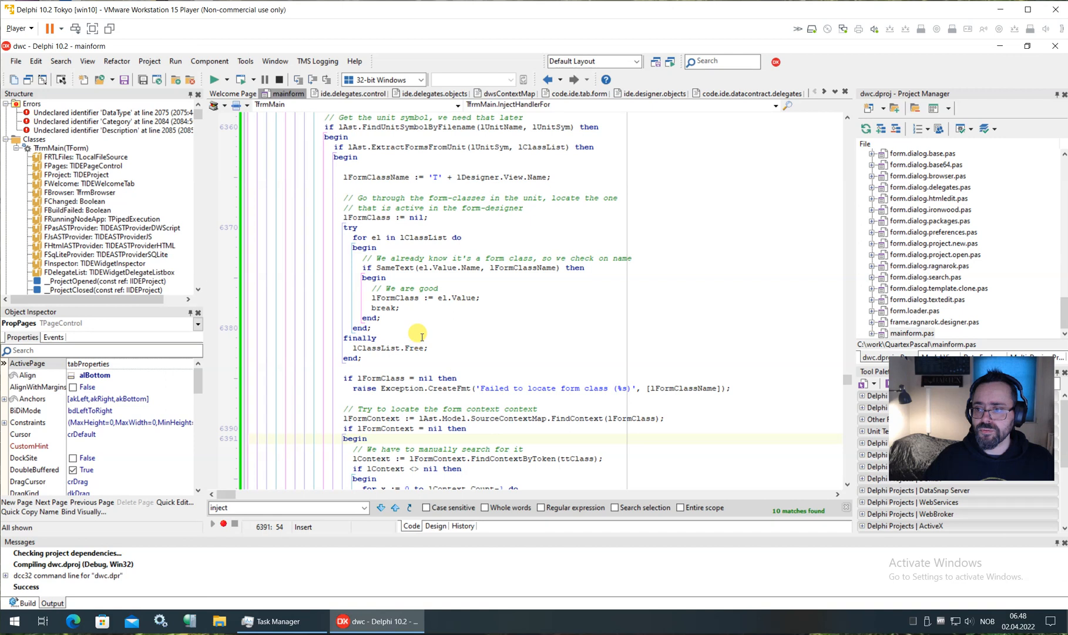
scroll(down, 3)
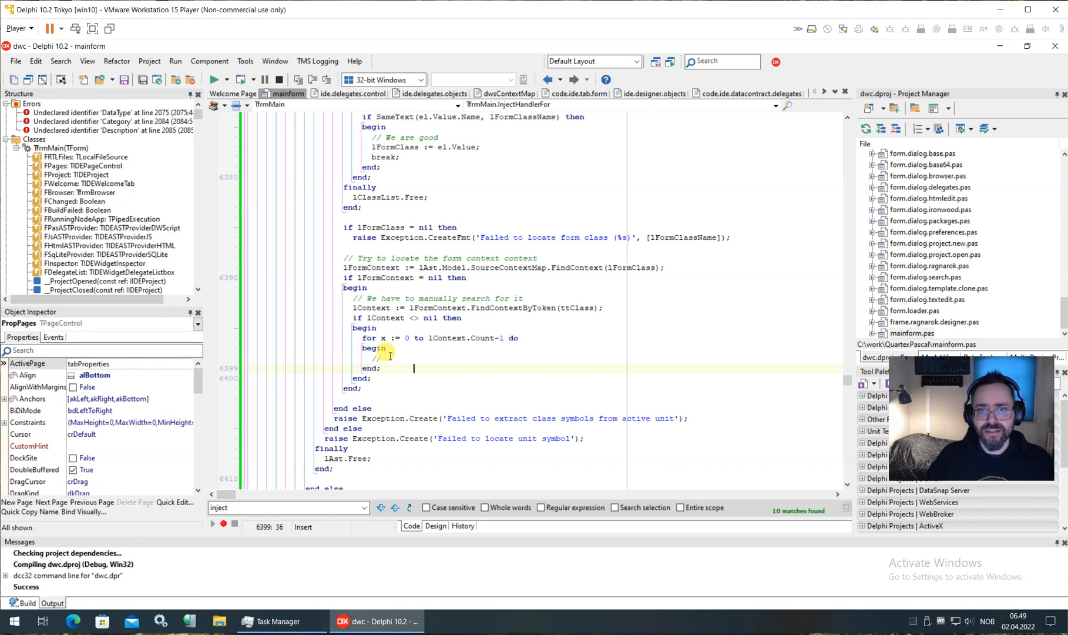
mouse_move(346, 223)
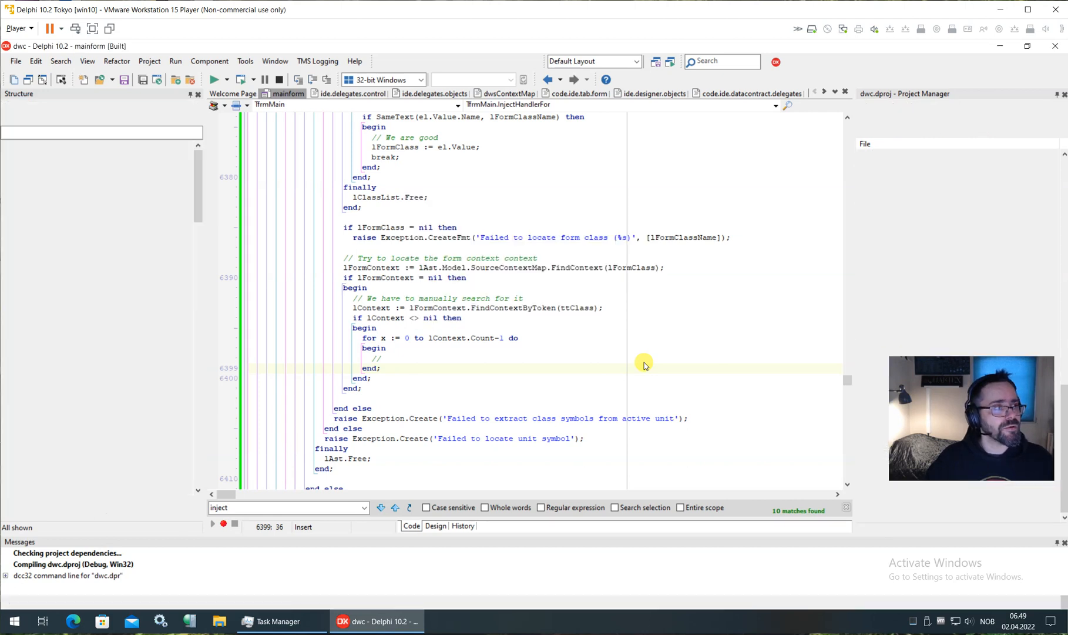
- Run the built Quartex Pascal IDE from Delphi until its Welcome page loads
click(210, 79)
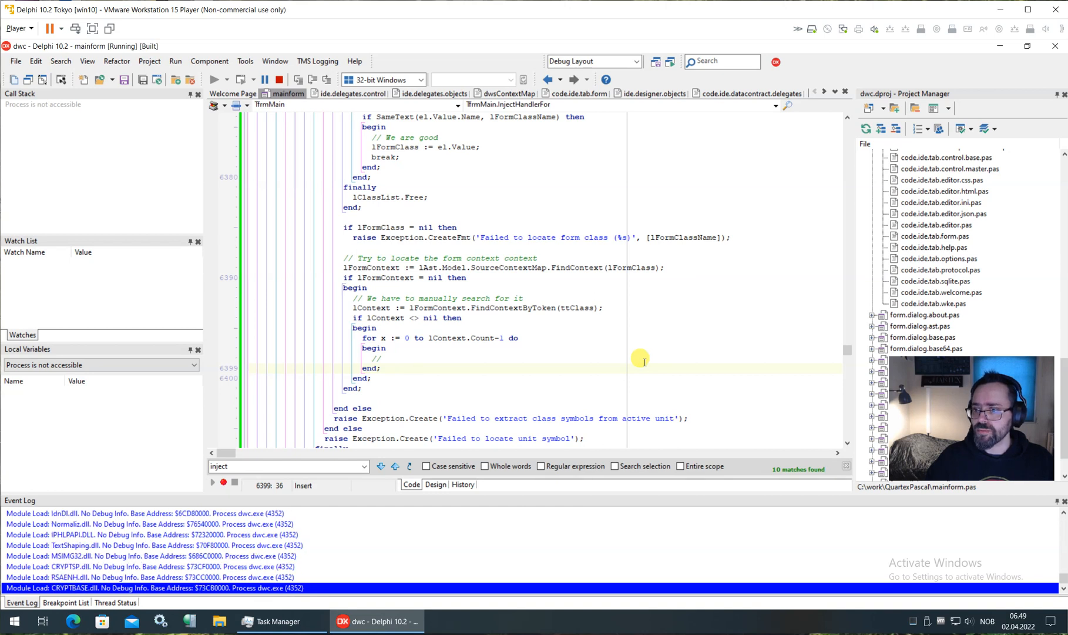
click(469, 621)
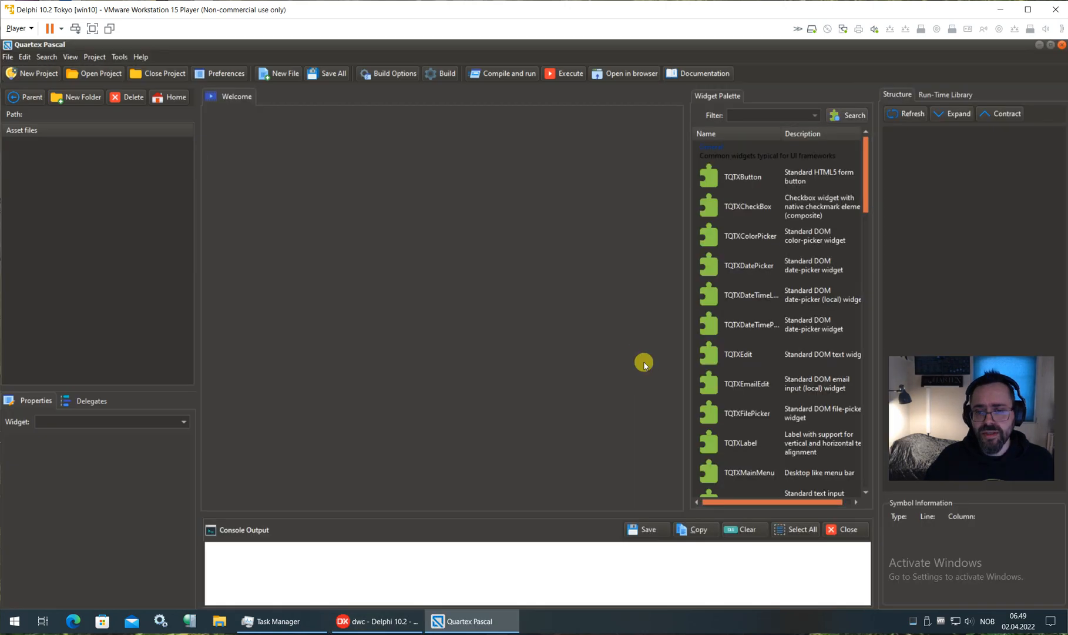
click(697, 72)
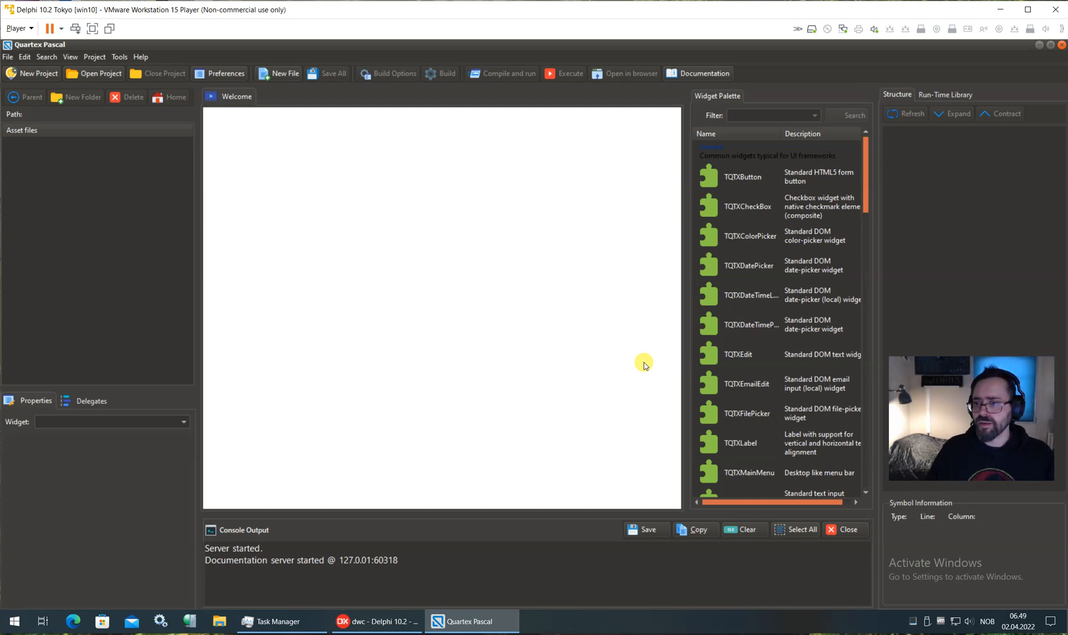
click(237, 97)
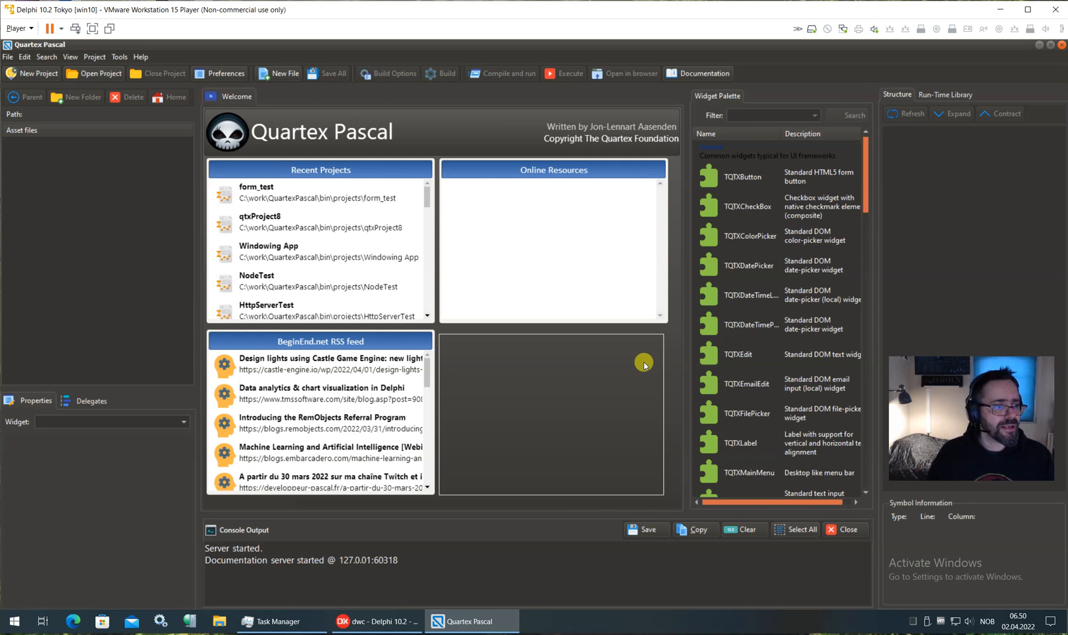
mouse_move(660, 391)
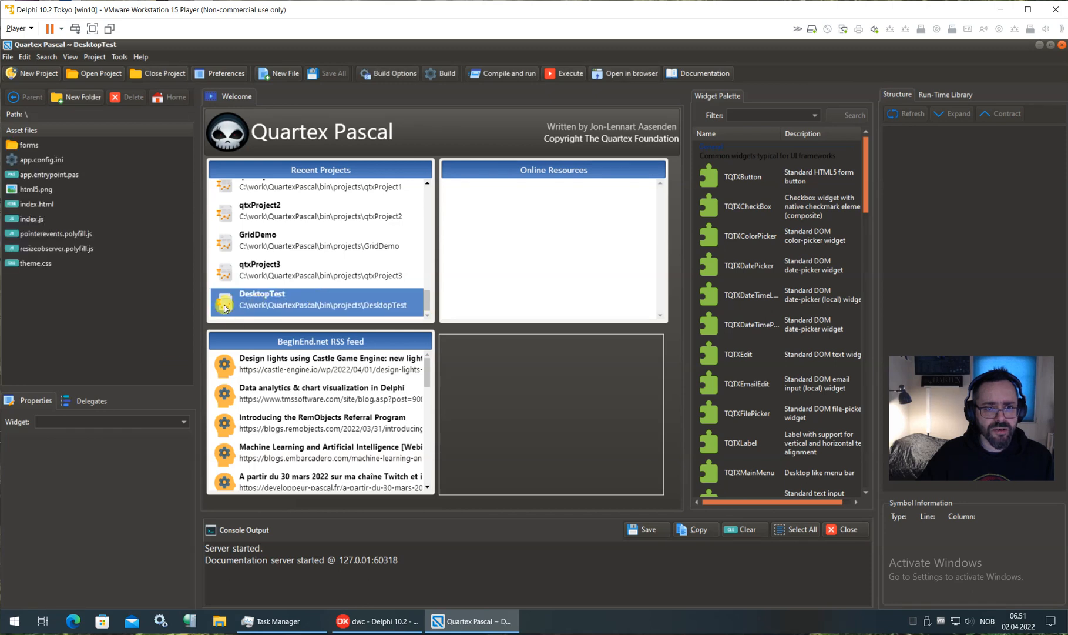
mouse_move(256, 303)
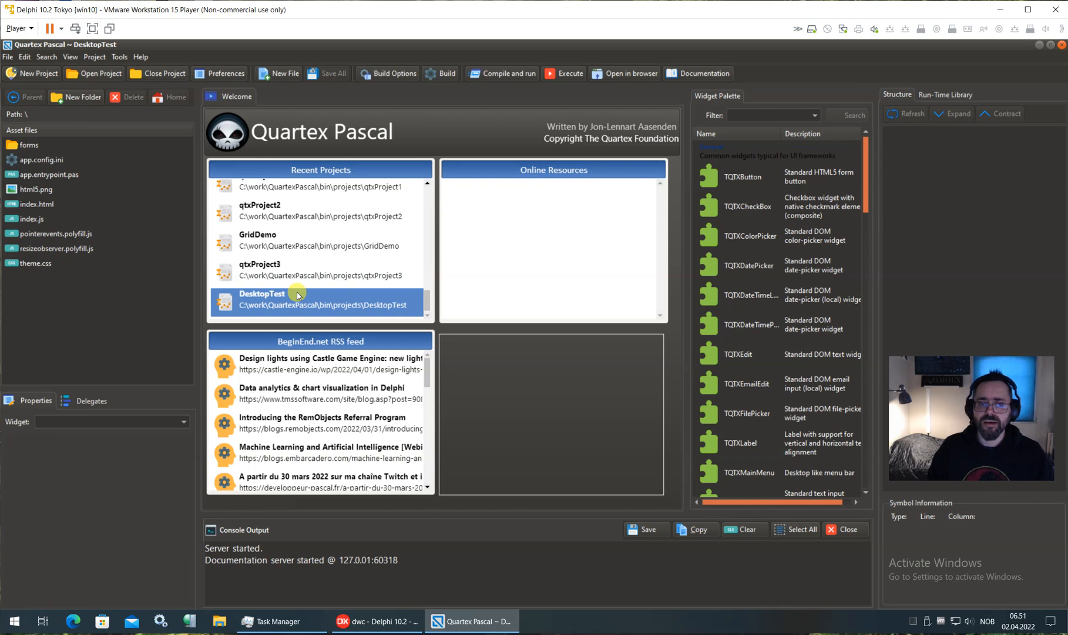
mouse_move(185, 256)
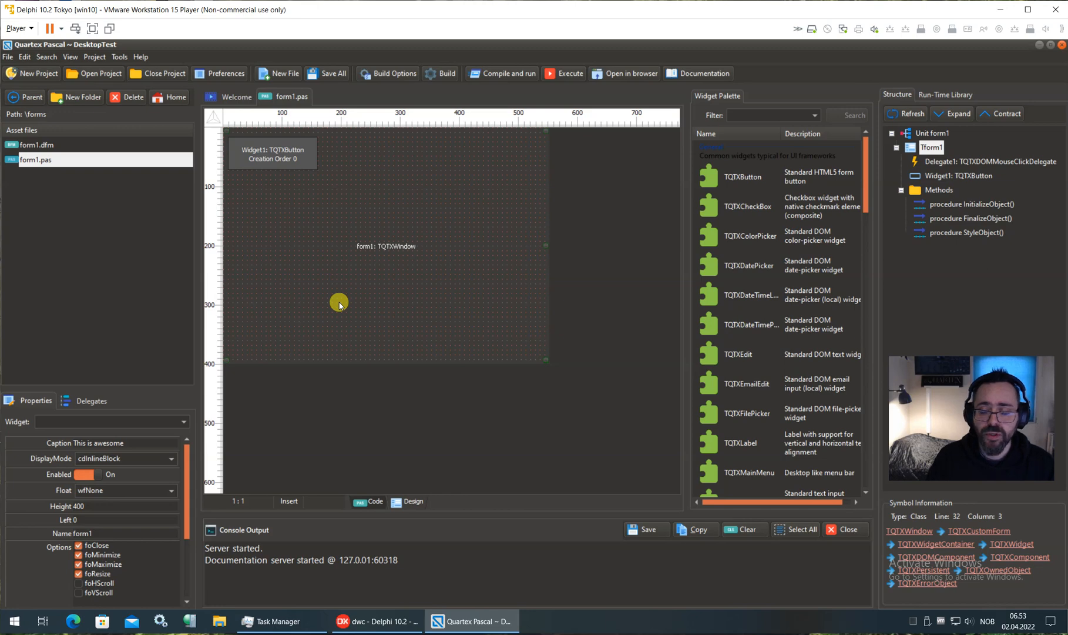
mouse_move(335, 457)
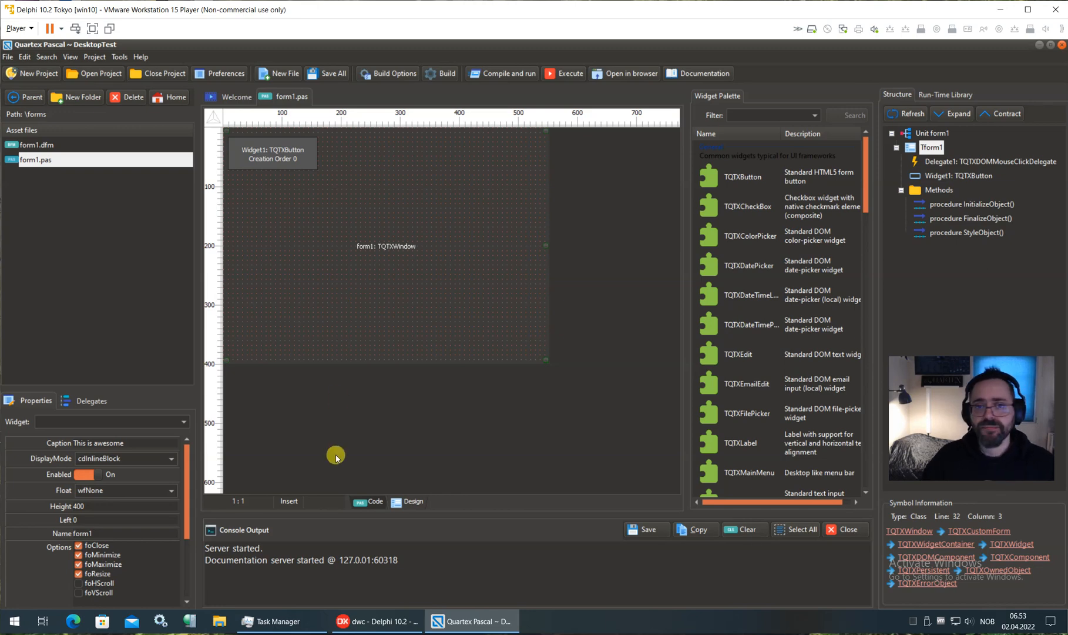
mouse_move(415, 427)
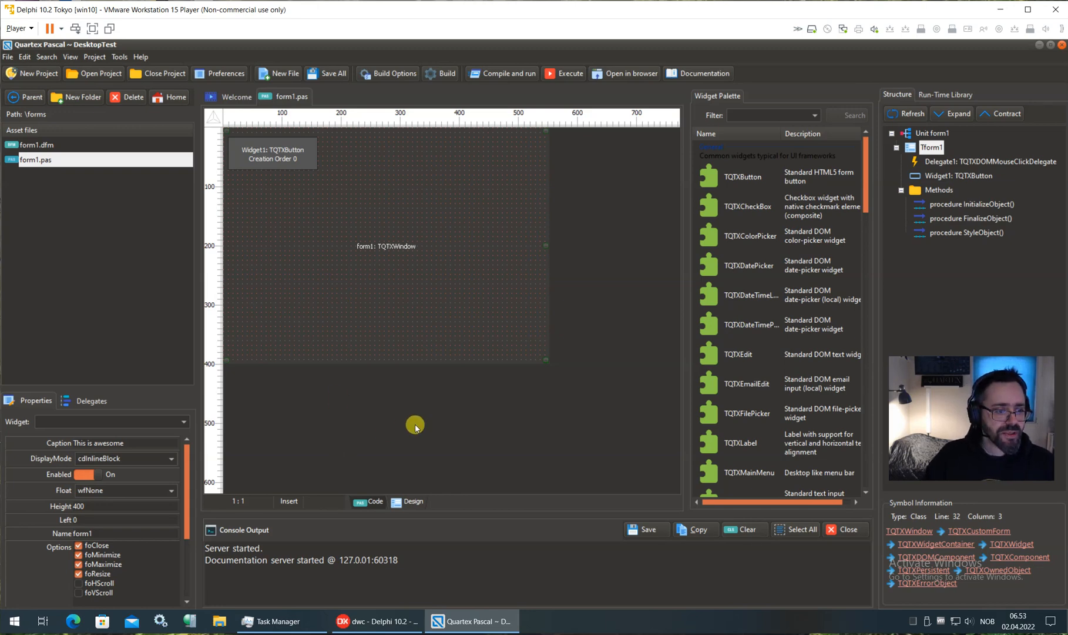
mouse_move(286, 164)
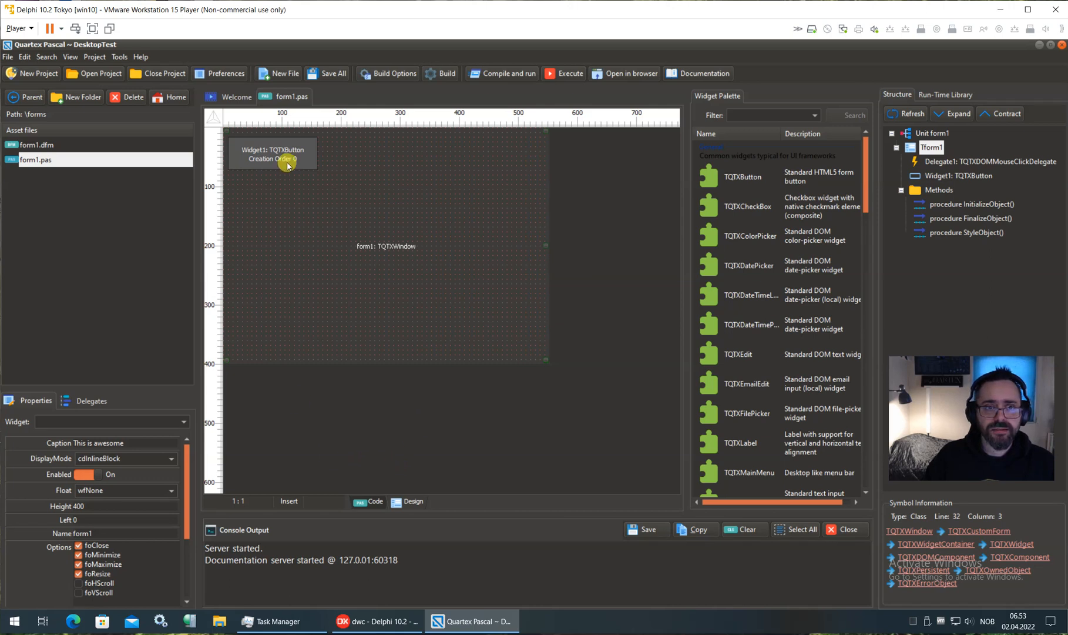
- Select Widget1 on form1 to show its Delegate1 mouse-click binding
click(273, 153)
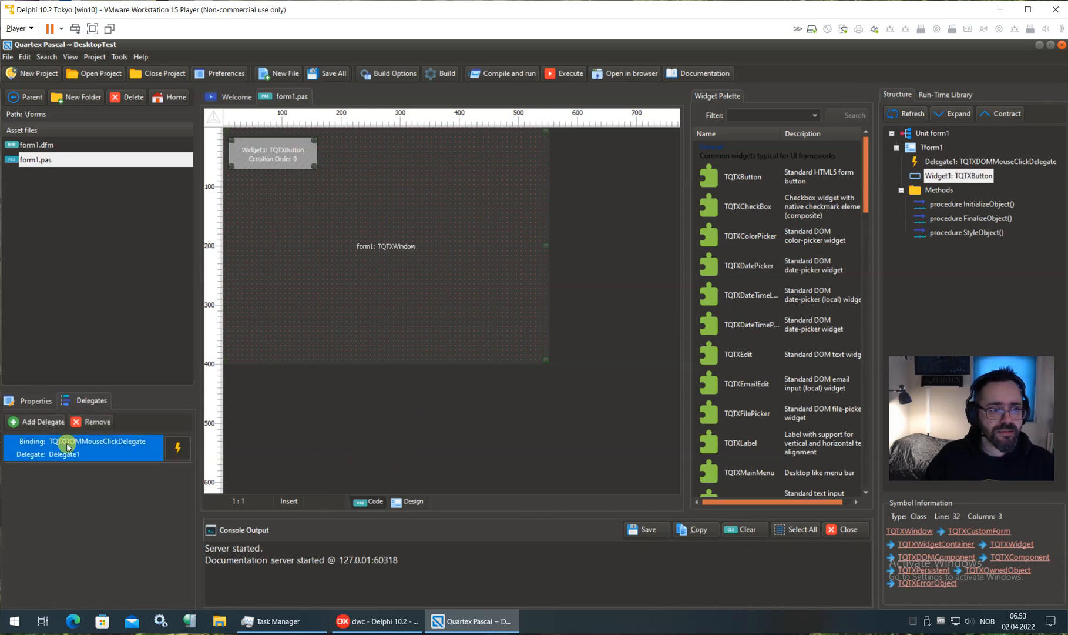
mouse_move(141, 475)
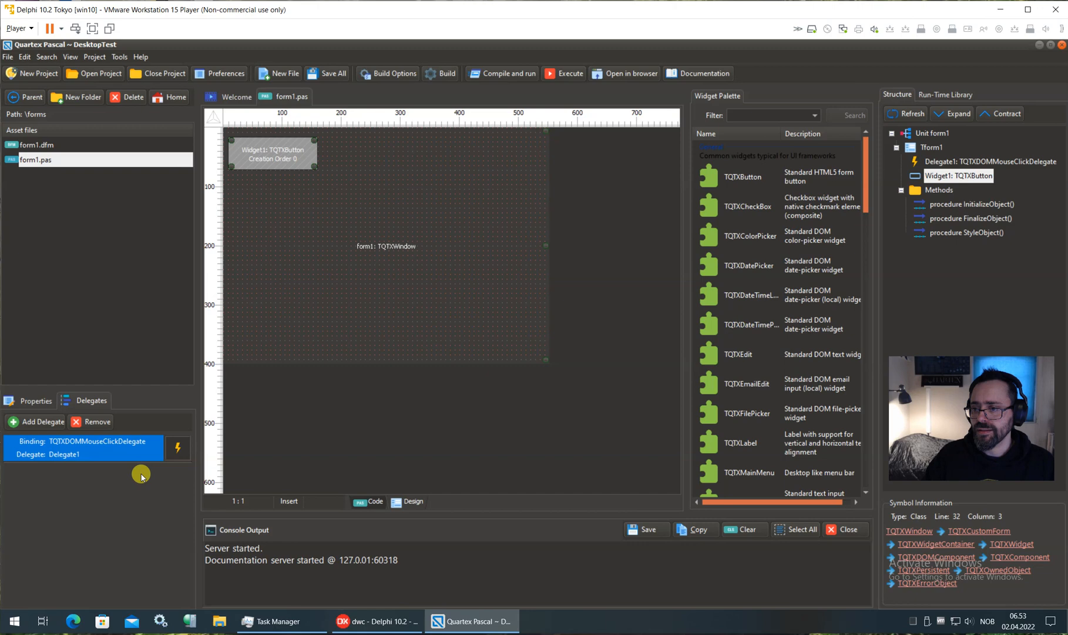
mouse_move(469, 448)
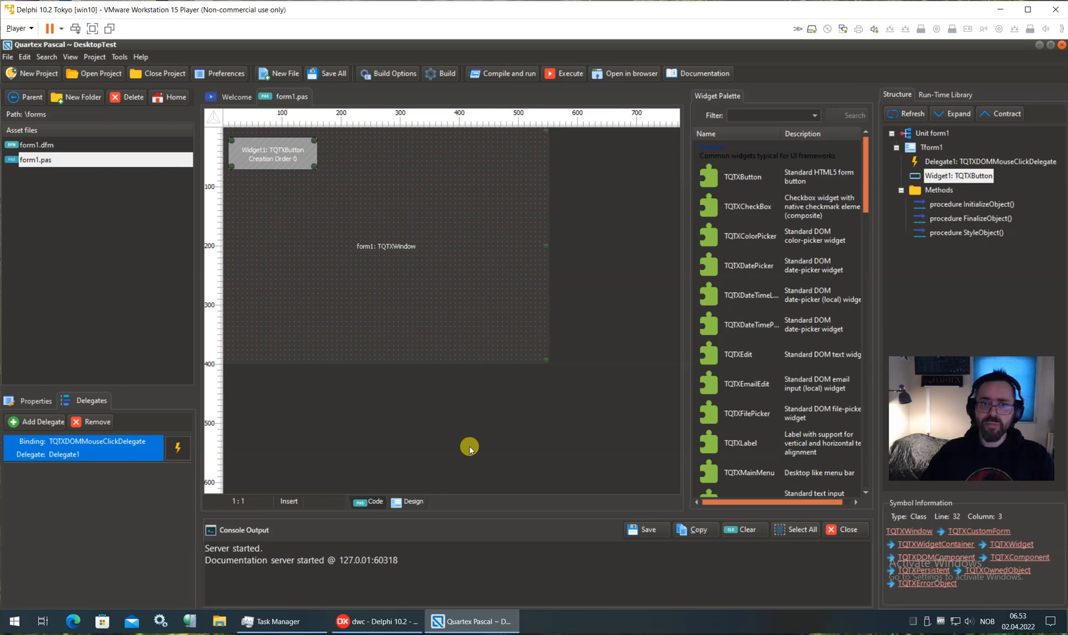
mouse_move(530, 289)
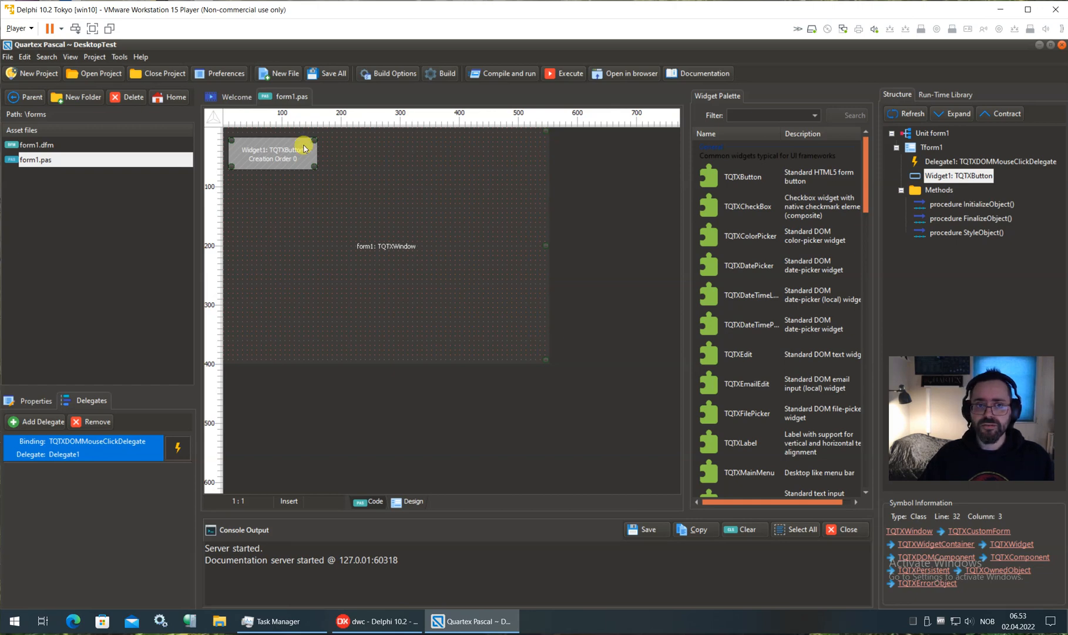
mouse_move(407, 227)
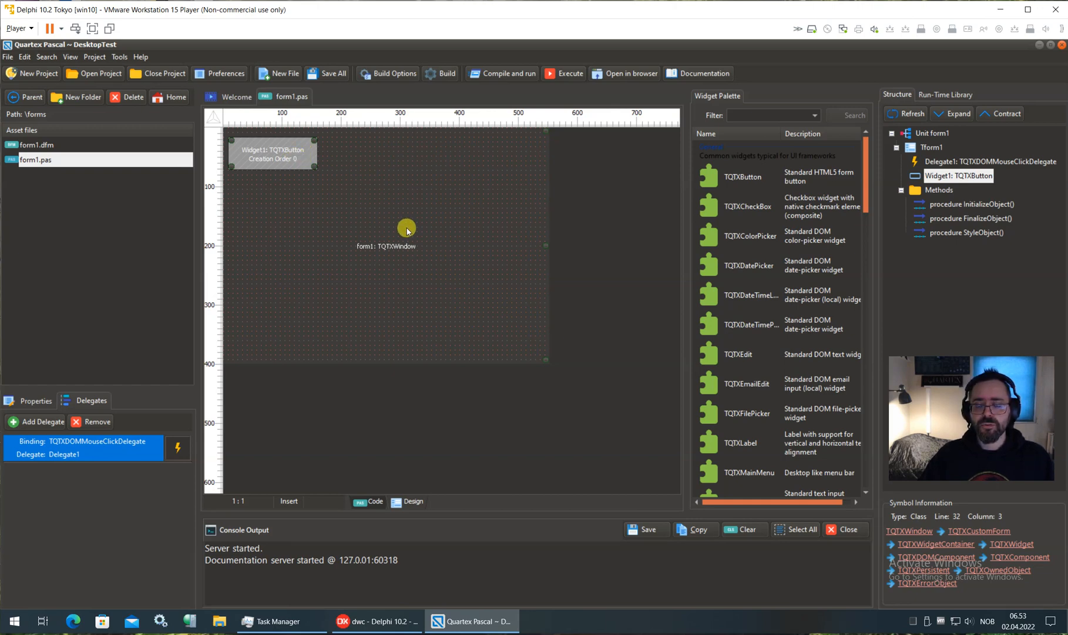
mouse_move(388, 276)
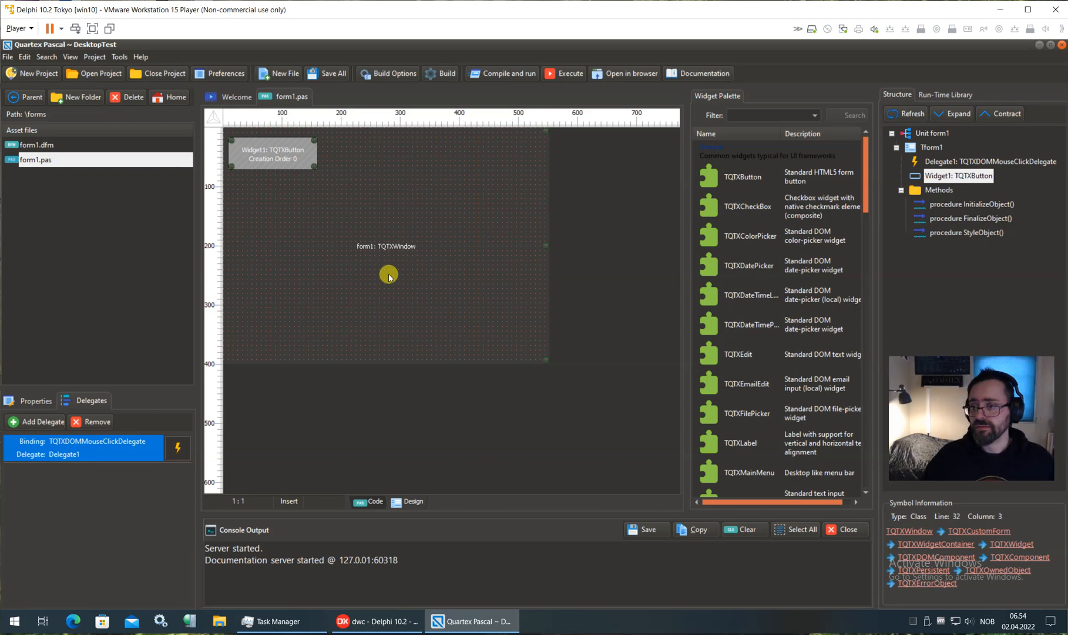
mouse_move(361, 277)
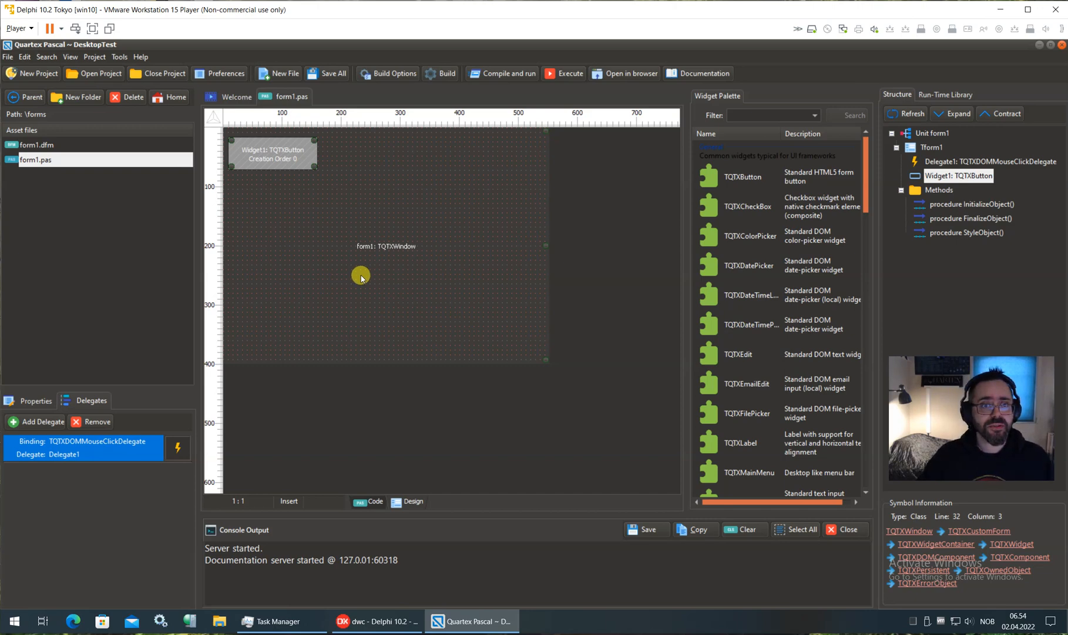
mouse_move(334, 286)
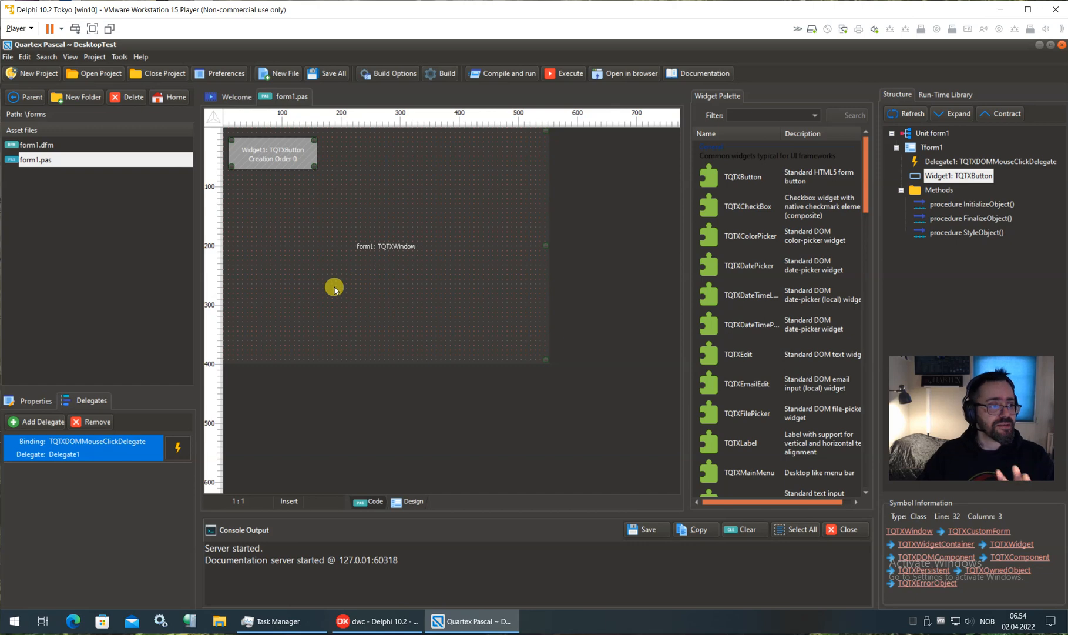